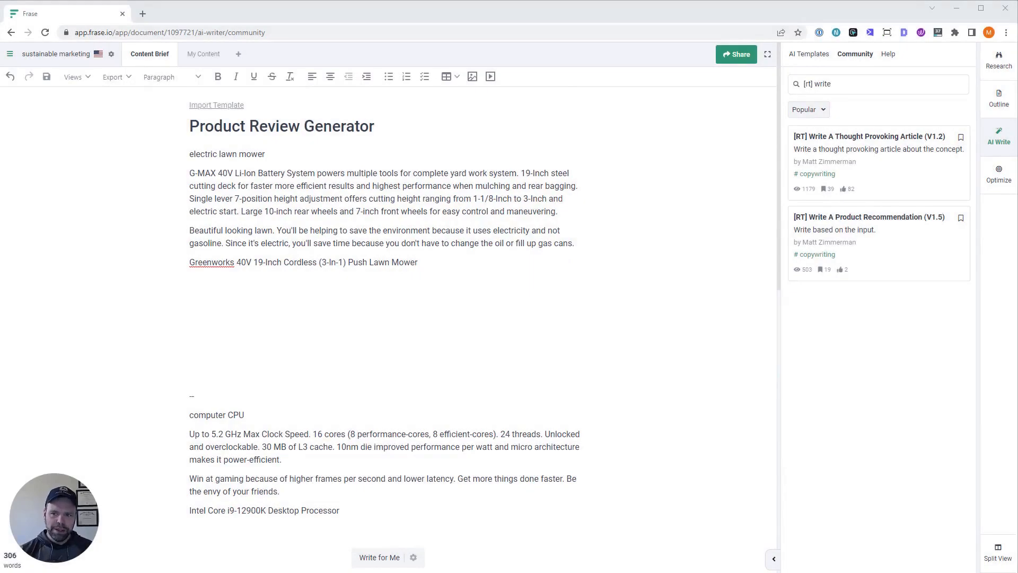
{"action": "mouse_move", "coordinate": [999, 141]}
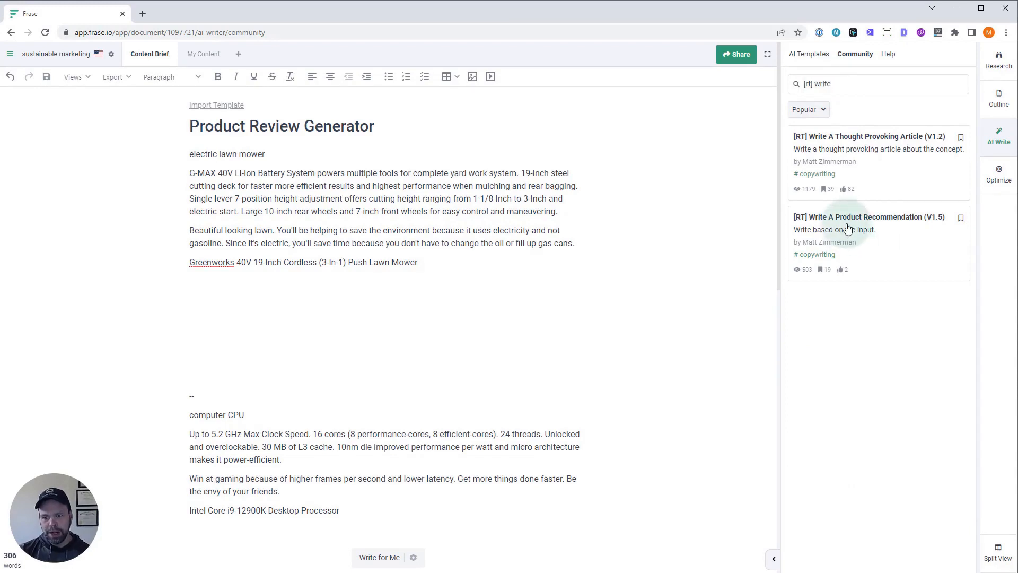
Step: Select the '[RT] Write A Product Recommendation (V1.5)' community template
{"action": "left_click", "coordinate": [868, 217]}
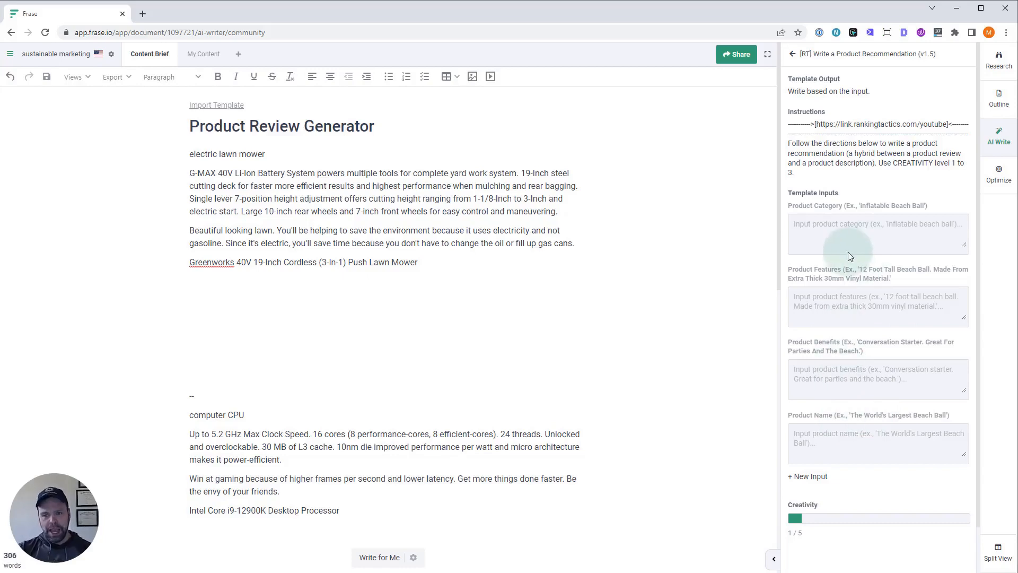
{"action": "mouse_move", "coordinate": [293, 191]}
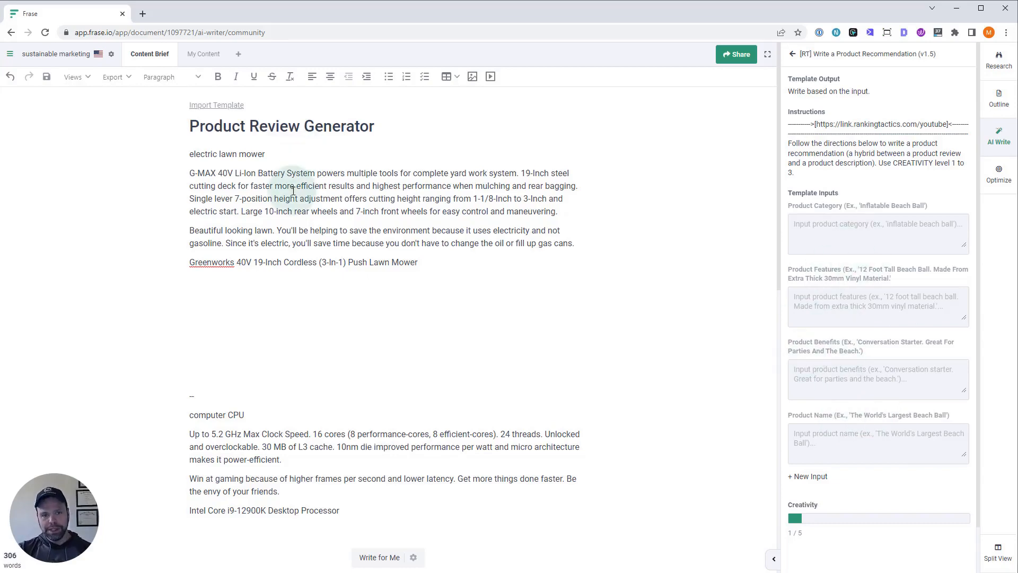
Step: Scroll down through the document's product entries
{"action": "scroll", "scroll_direction": "down", "scroll_amount": 3}
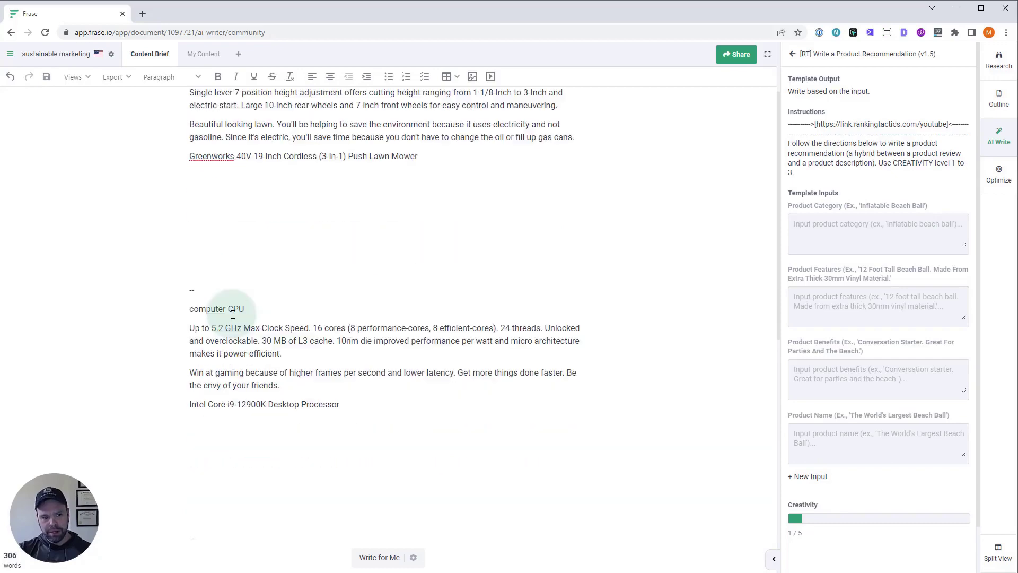
{"action": "scroll", "scroll_direction": "down", "scroll_amount": 3}
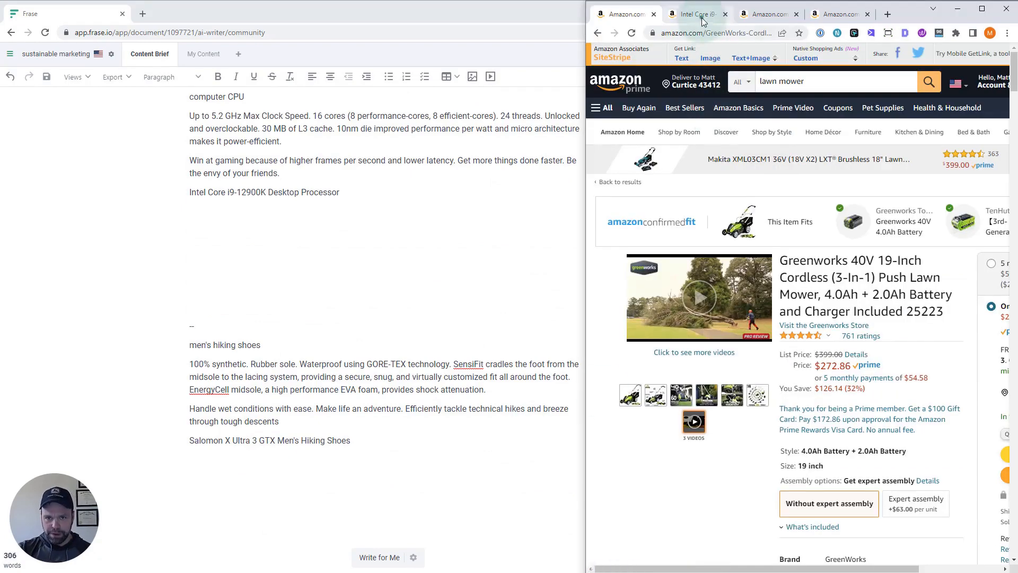
Step: Browse the Greenworks lawn mower Amazon listing's details and images
{"action": "left_click", "coordinate": [625, 15]}
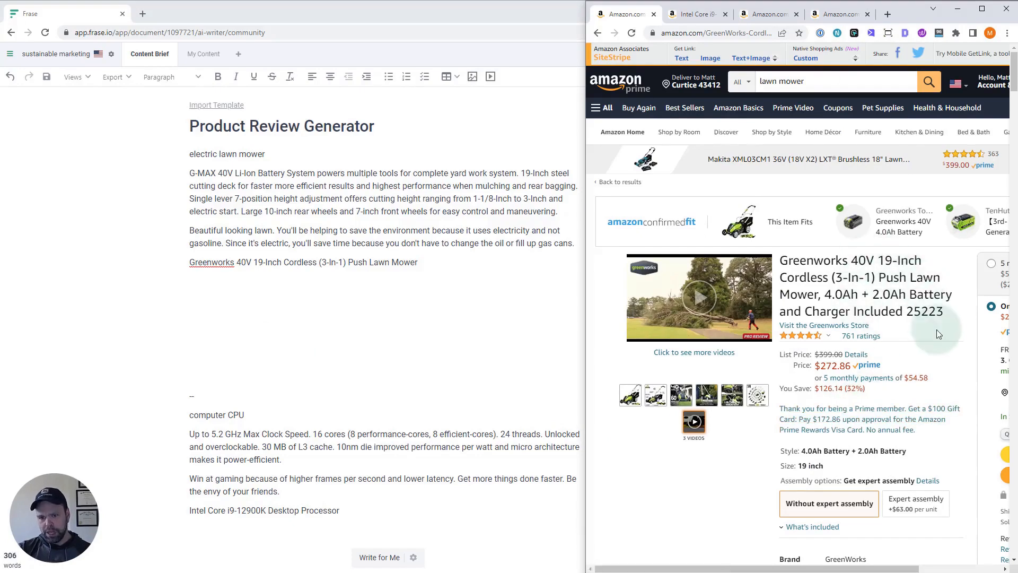
{"action": "scroll", "scroll_direction": "down", "scroll_amount": 3}
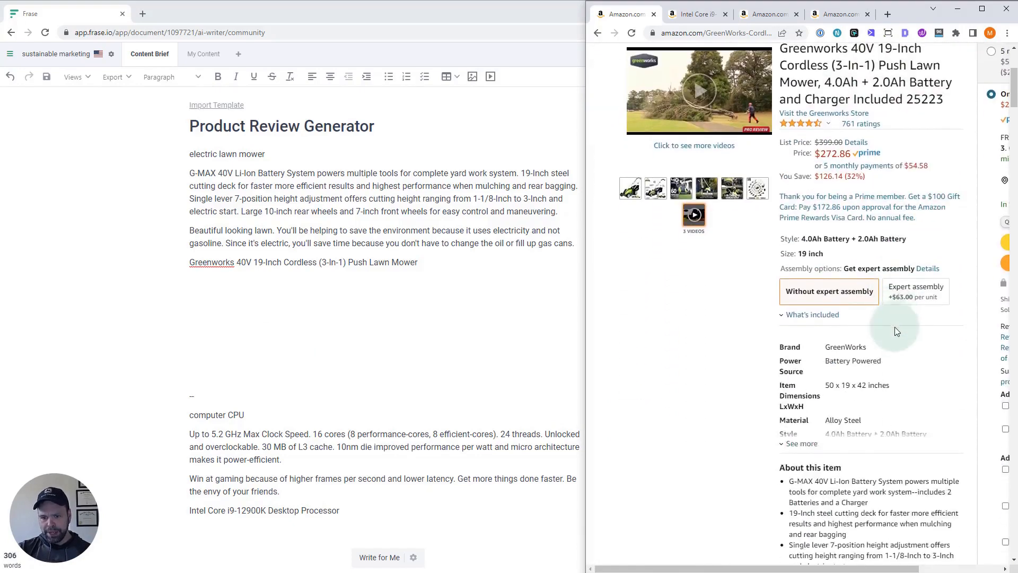
{"action": "scroll", "scroll_direction": "down", "scroll_amount": 3}
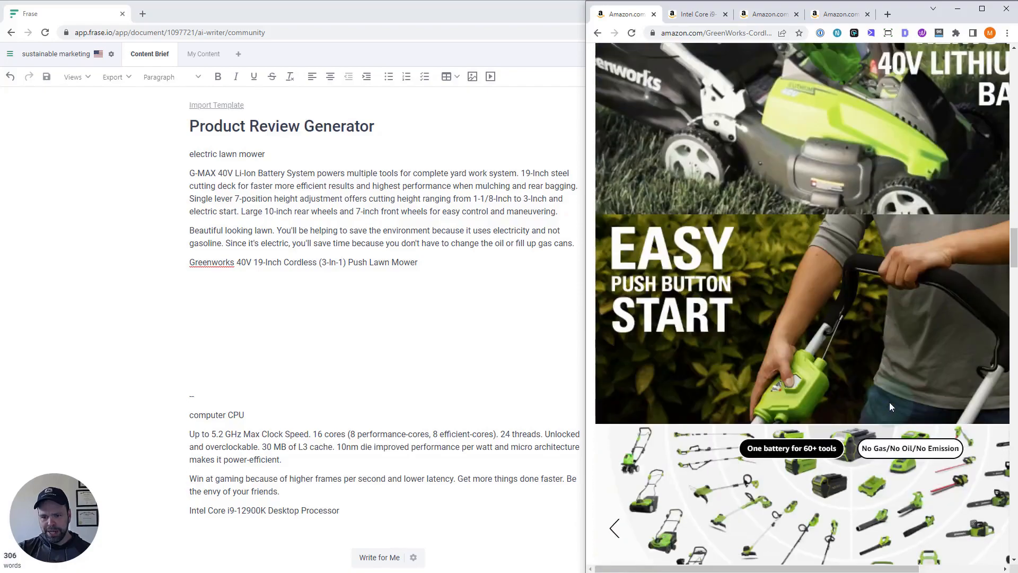
{"action": "scroll", "scroll_direction": "down", "scroll_amount": 3}
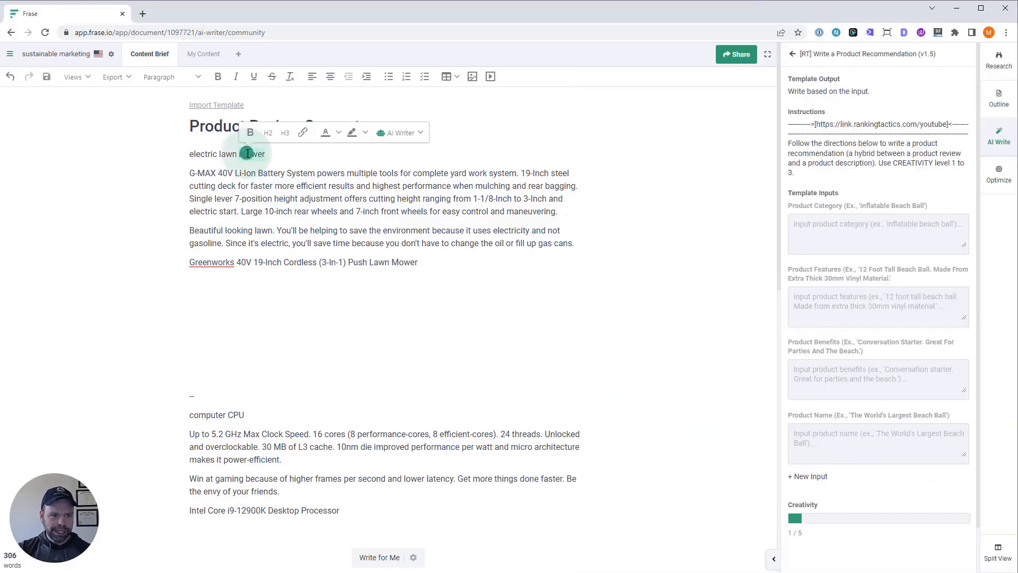
Step: Enter 'electric lawn mower' as the template's Product Category
{"action": "type", "text": "electric lawn mower"}
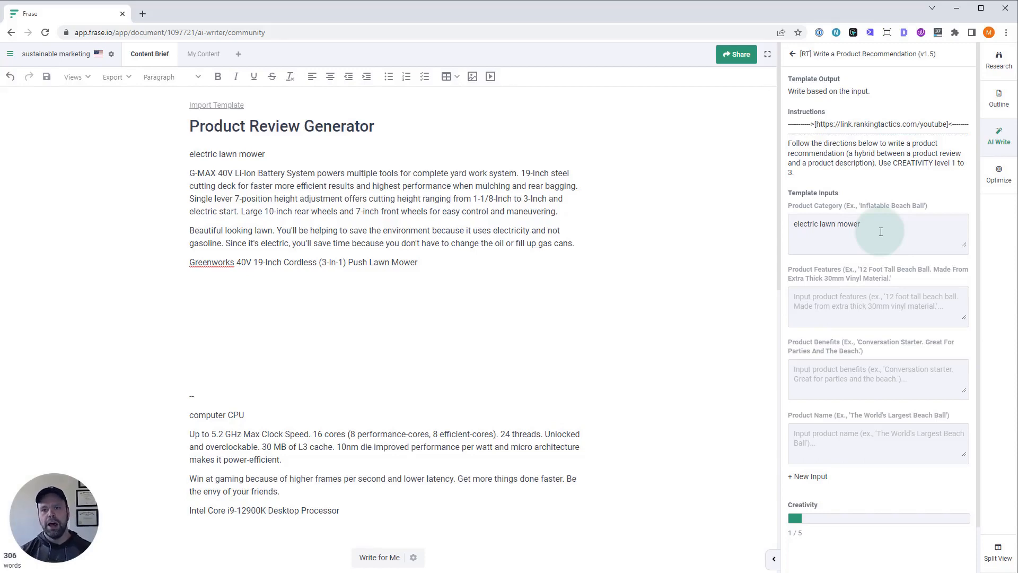
{"action": "mouse_move", "coordinate": [838, 277]}
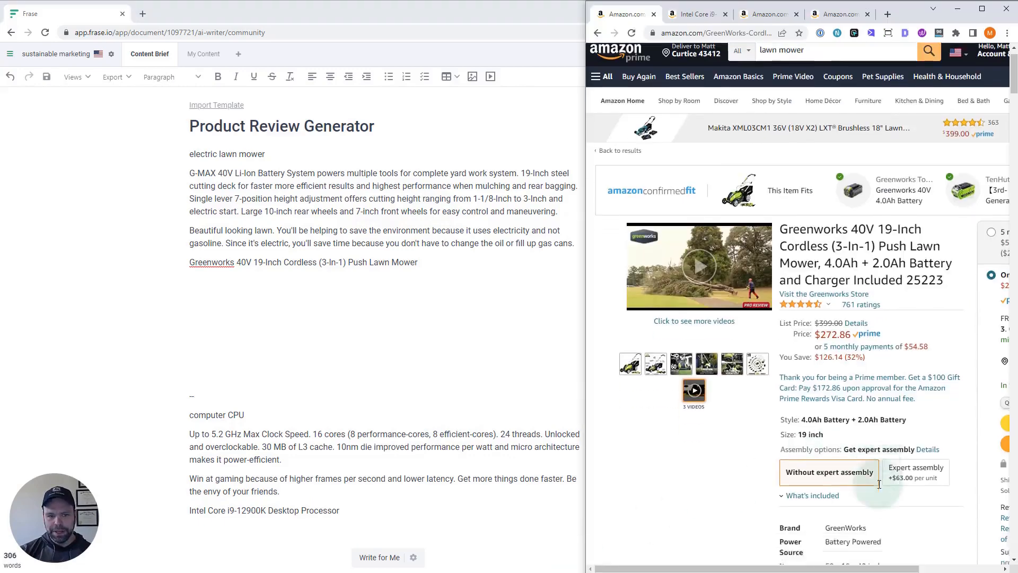
Step: Scroll the Amazon listing down to its About this item bullet points
{"action": "scroll", "scroll_direction": "down", "scroll_amount": 3}
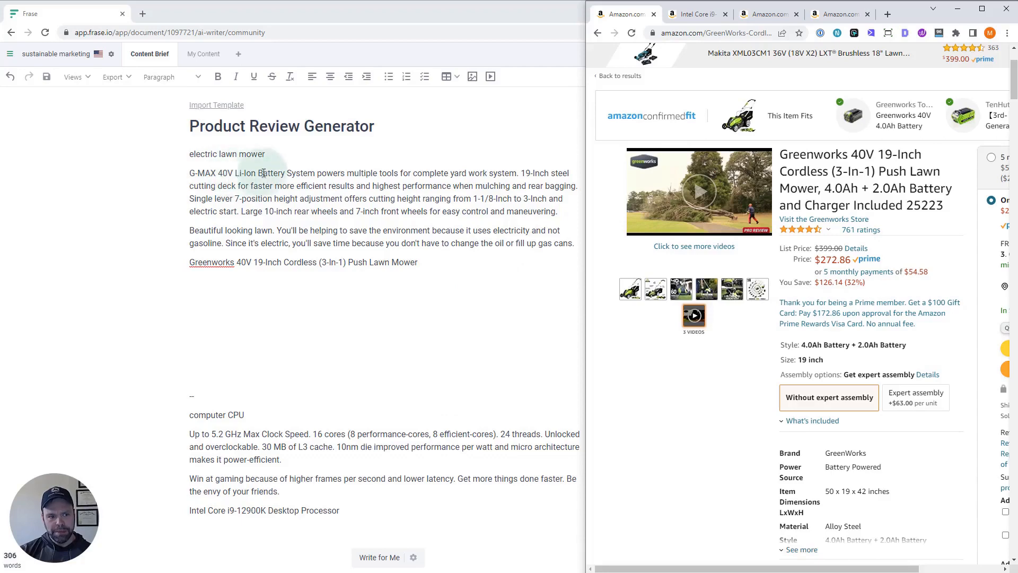
{"action": "mouse_move", "coordinate": [447, 171]}
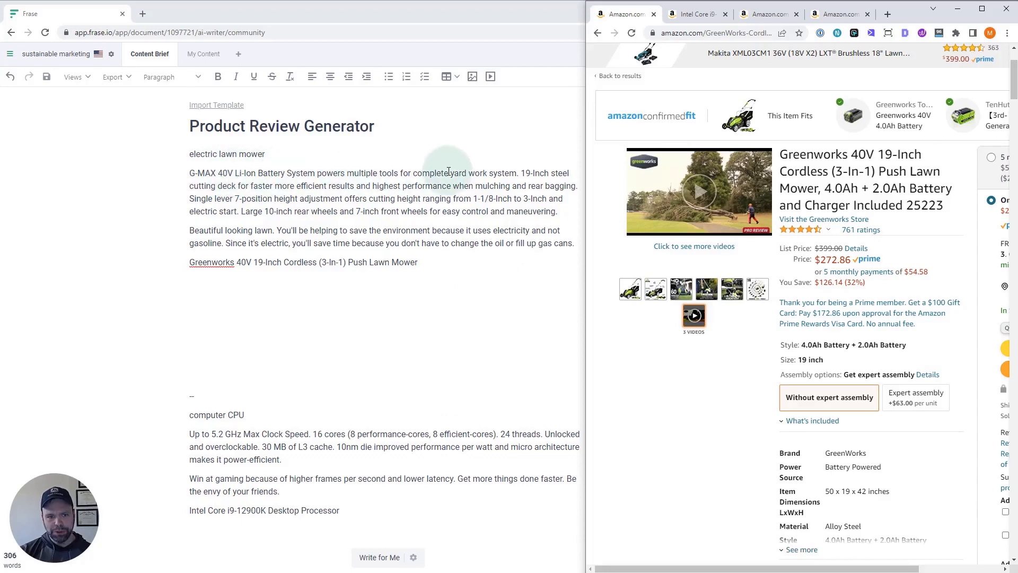
{"action": "mouse_move", "coordinate": [832, 412]}
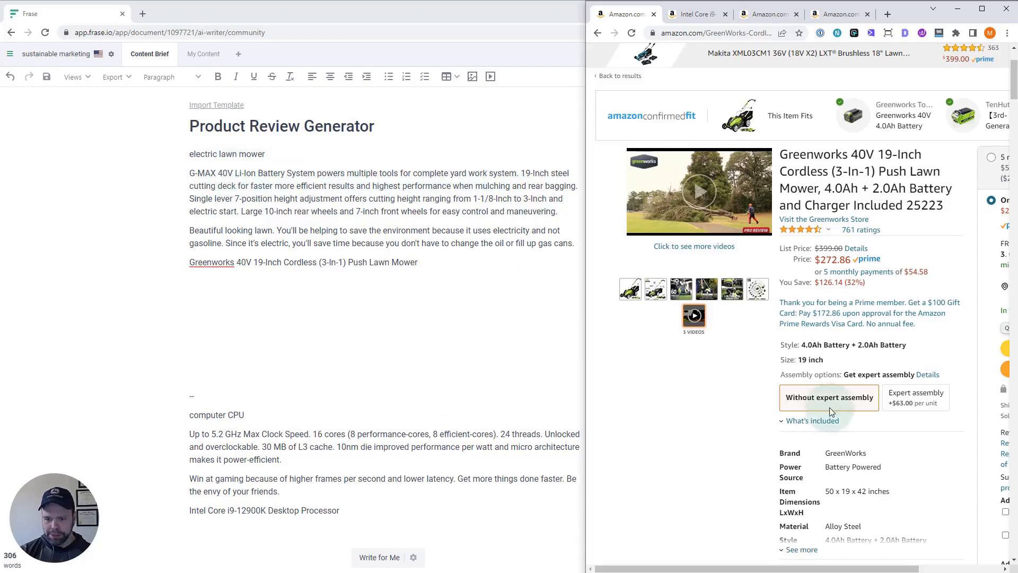
{"action": "scroll", "scroll_direction": "down", "scroll_amount": 3}
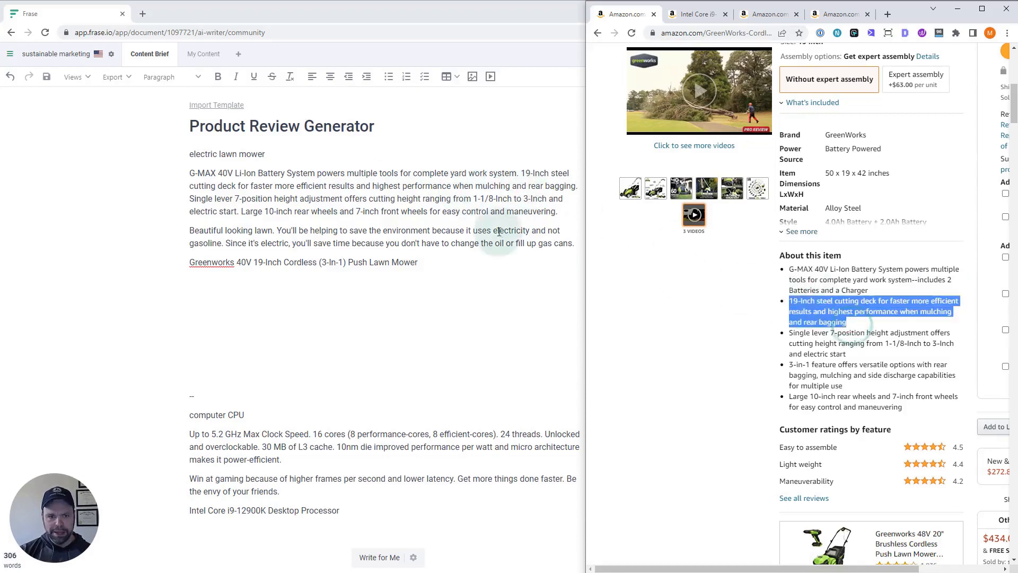
{"action": "mouse_move", "coordinate": [344, 225]}
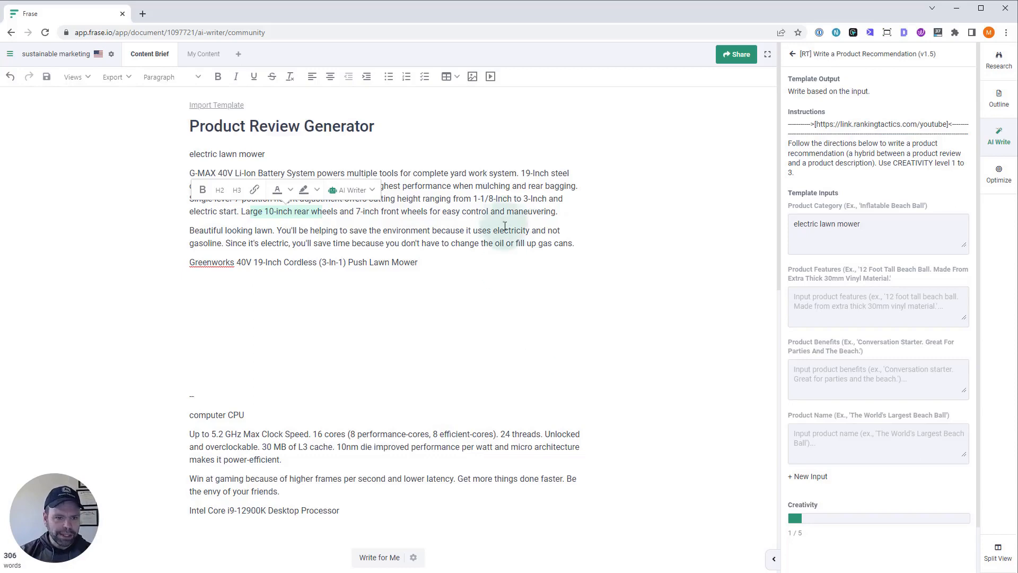
Step: Fill Product Features and Benefits with the mower's electric, no-gasoline time-saving text and select its name
{"action": "left_click", "coordinate": [875, 306]}
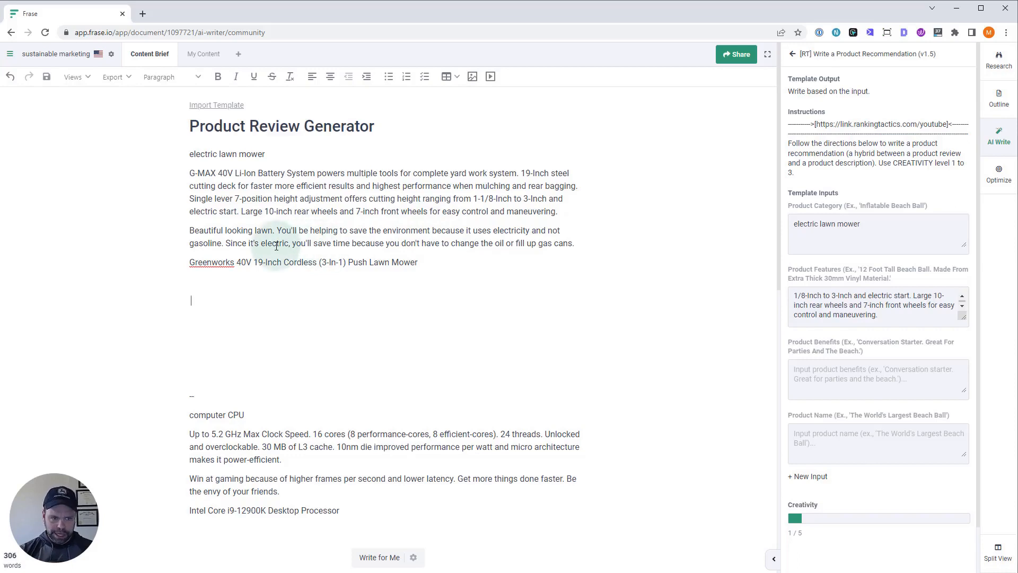
{"action": "mouse_move", "coordinate": [371, 258]}
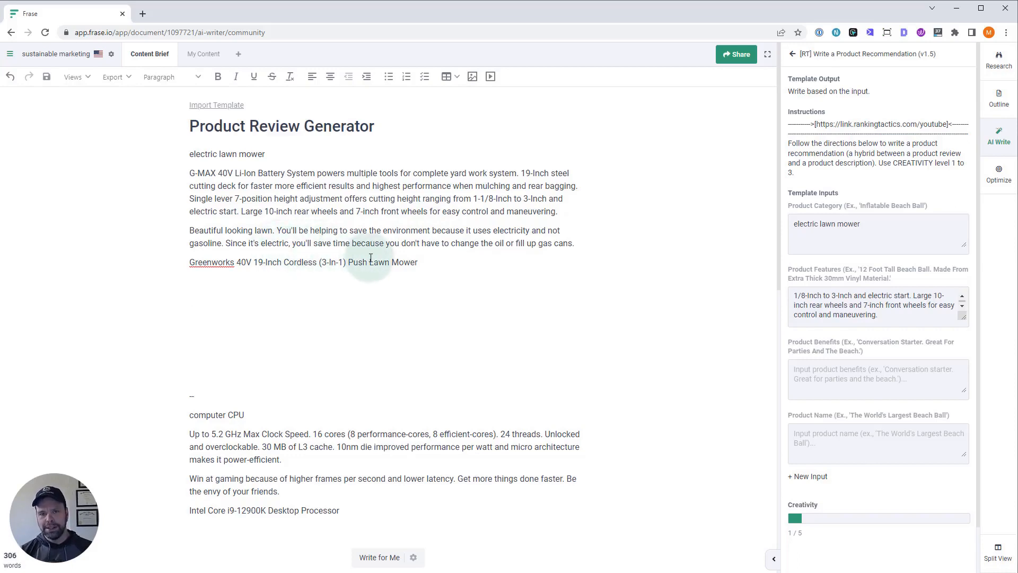
{"action": "mouse_move", "coordinate": [844, 351]}
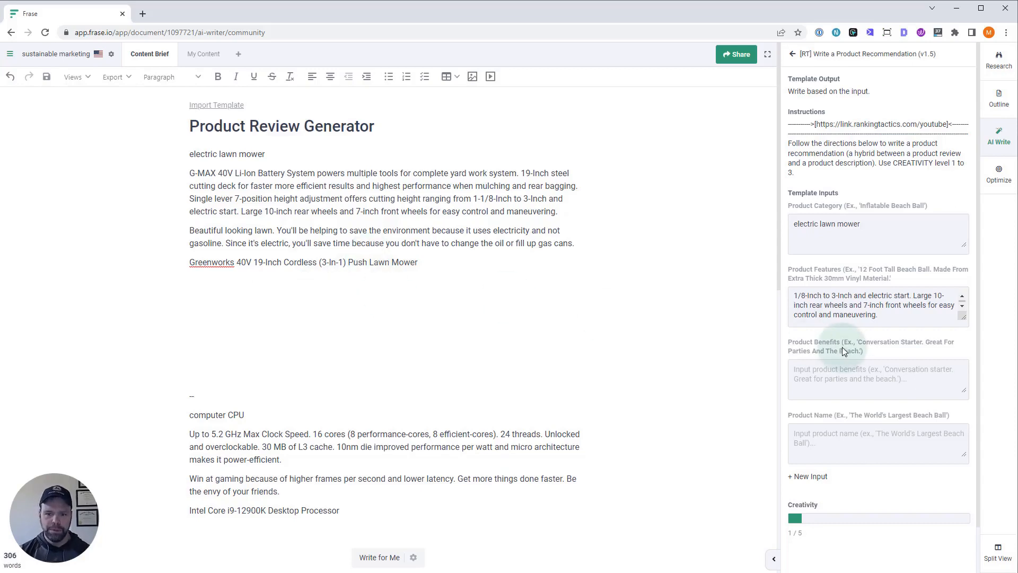
{"action": "type", "text": "not gasoline. Since it's electric, you'll save time because you don't have to change the oil or fill up gas cans."}
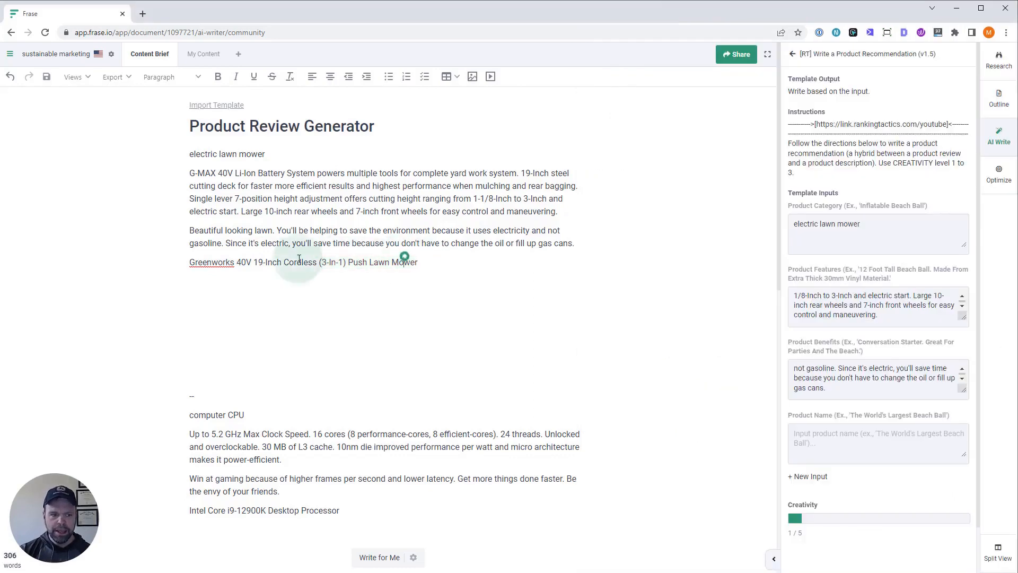
{"action": "left_click_drag", "start_coordinate": [237, 262], "coordinate": [338, 262]}
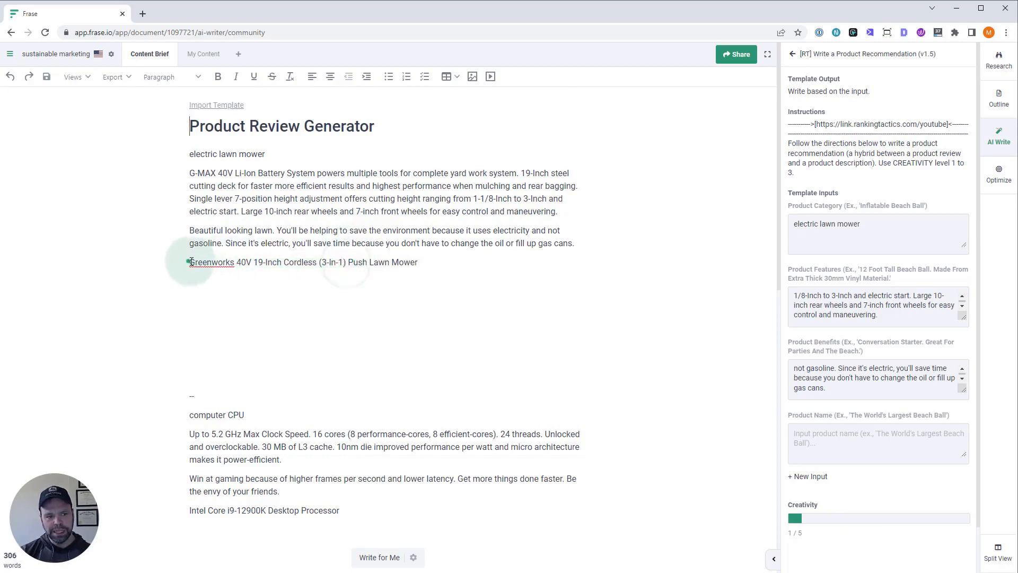
{"action": "left_click", "coordinate": [850, 437]}
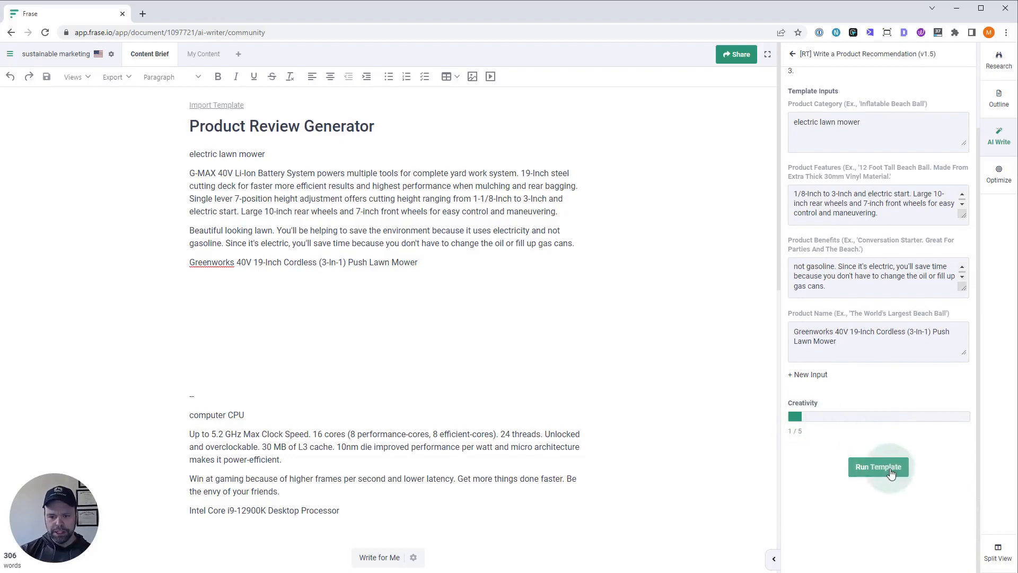
Step: Run the template to generate the Greenworks mower recommendation
{"action": "left_click", "coordinate": [878, 467]}
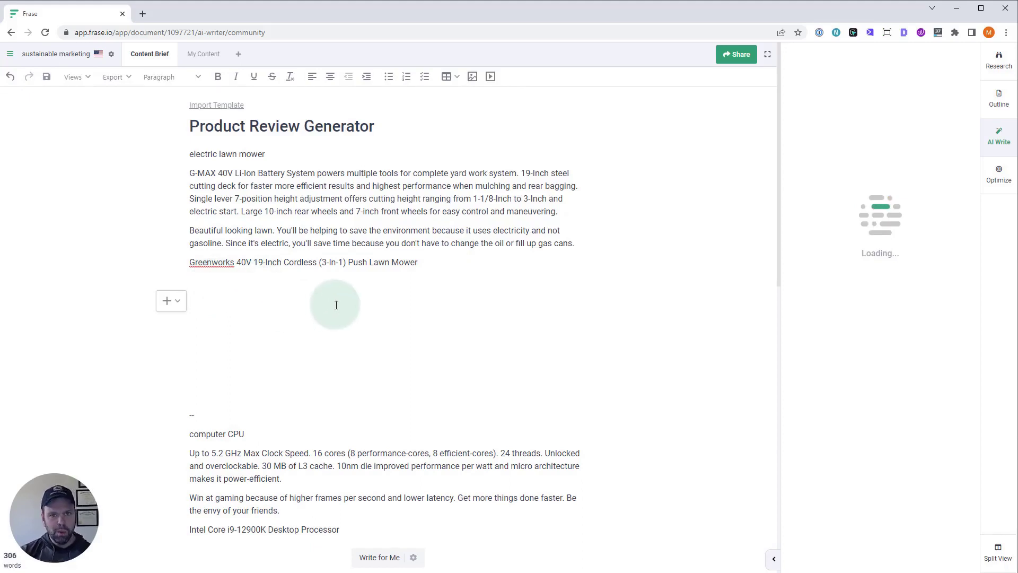
{"action": "mouse_move", "coordinate": [372, 318]}
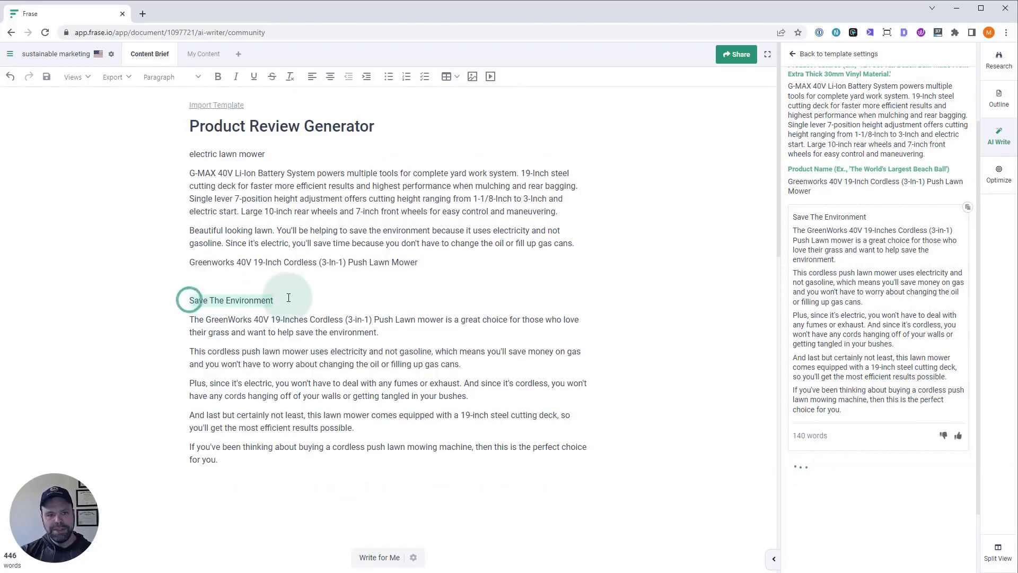
Step: Review the inserted Save The Environment paragraphs, including the cutting deck sentence
{"action": "left_click", "coordinate": [231, 300]}
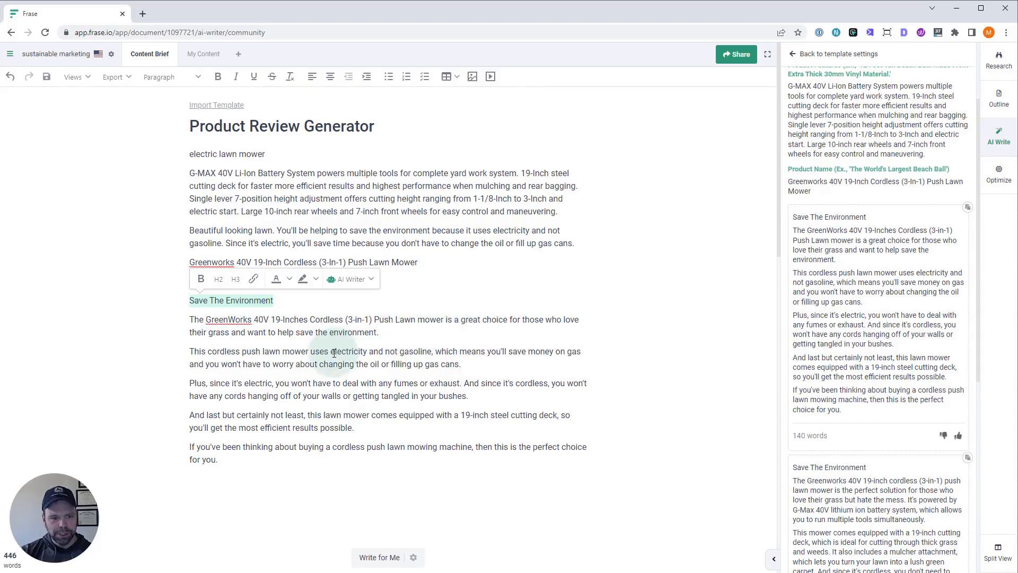
{"action": "mouse_move", "coordinate": [432, 357]}
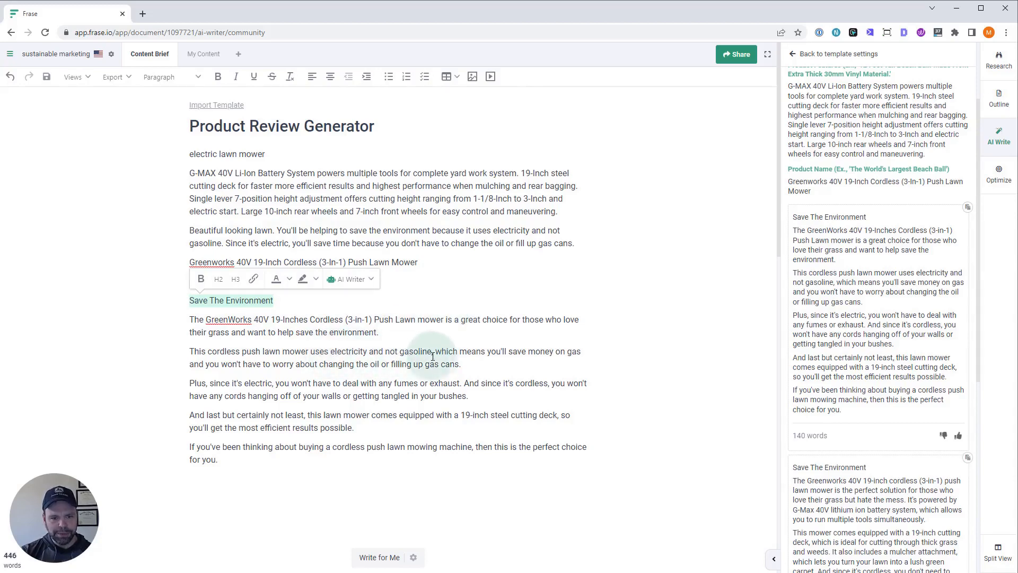
{"action": "mouse_move", "coordinate": [345, 354]}
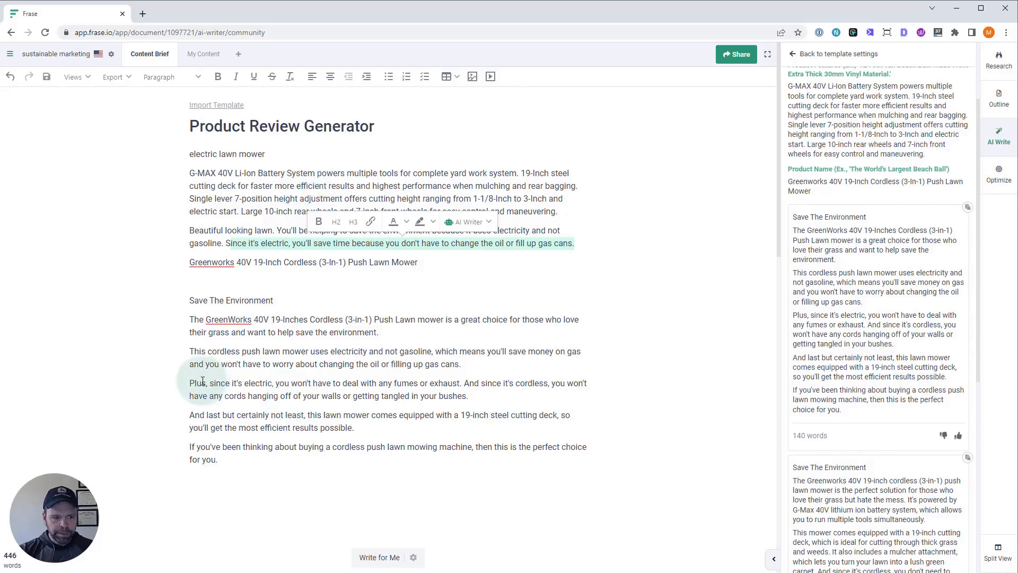
{"action": "mouse_move", "coordinate": [256, 388]}
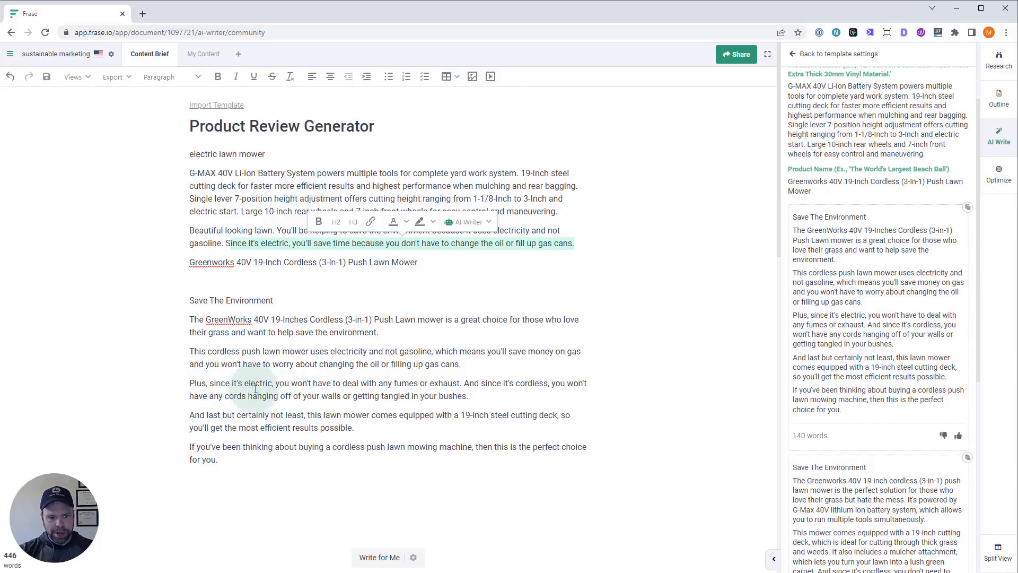
{"action": "mouse_move", "coordinate": [485, 388]}
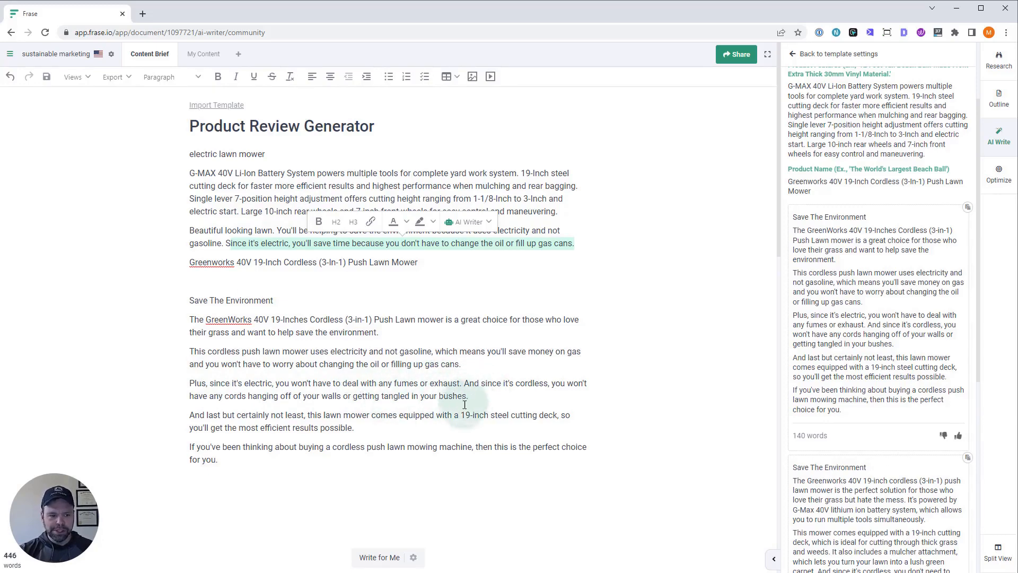
{"action": "mouse_move", "coordinate": [301, 422]}
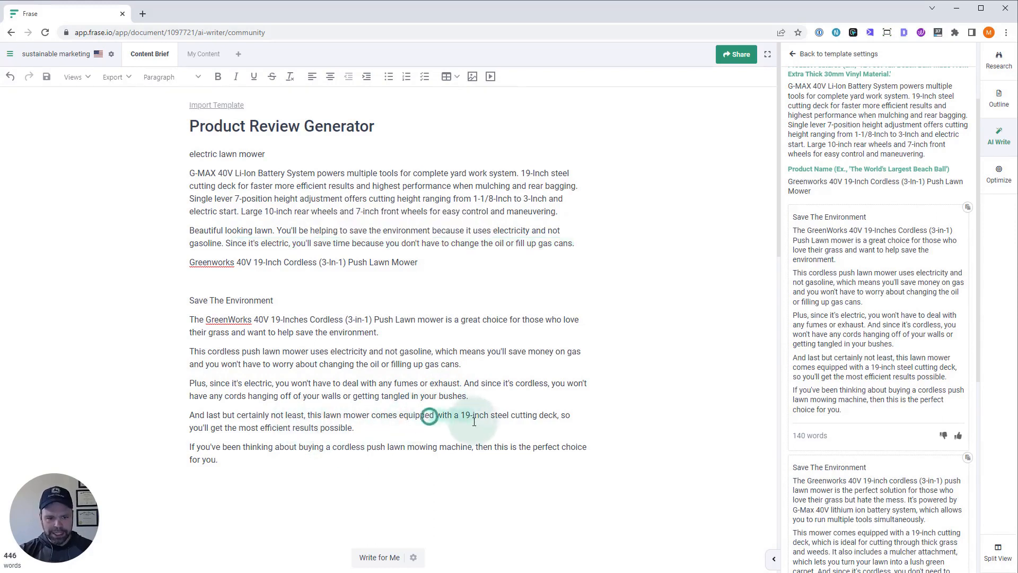
{"action": "left_click_drag", "start_coordinate": [430, 414], "coordinate": [354, 428]}
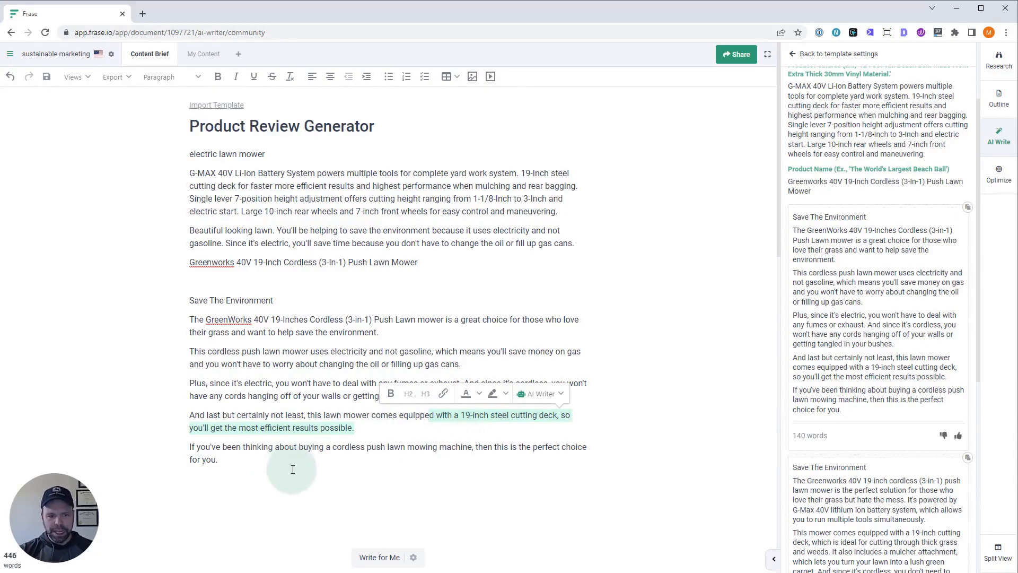
{"action": "mouse_move", "coordinate": [299, 464]}
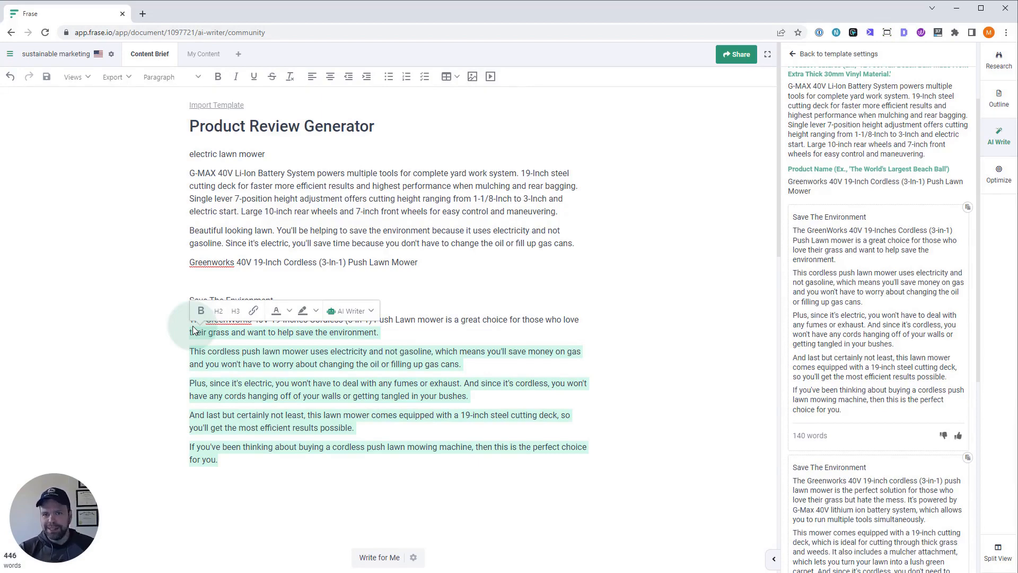
{"action": "left_click", "coordinate": [360, 383]}
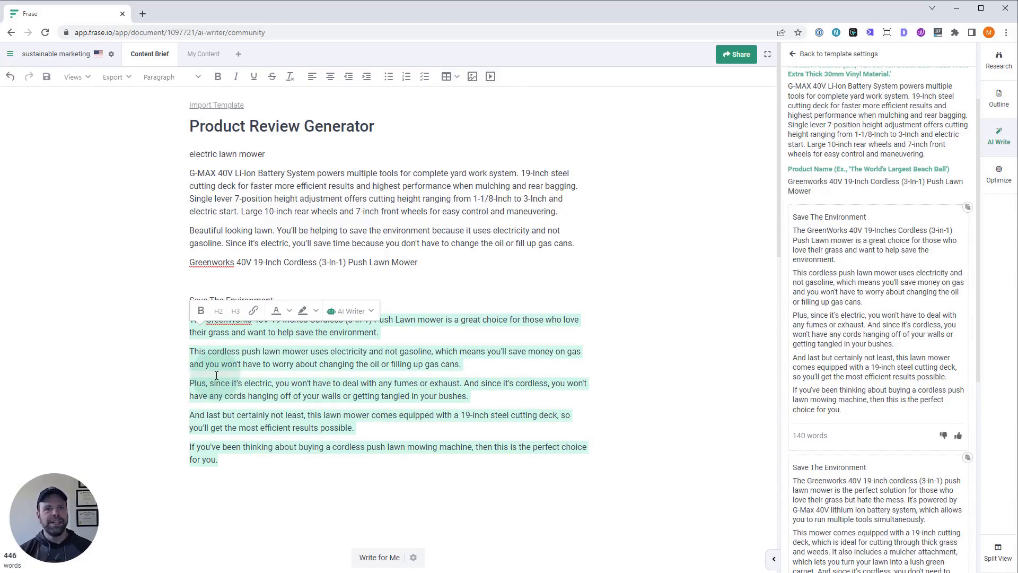
{"action": "left_click", "coordinate": [254, 446]}
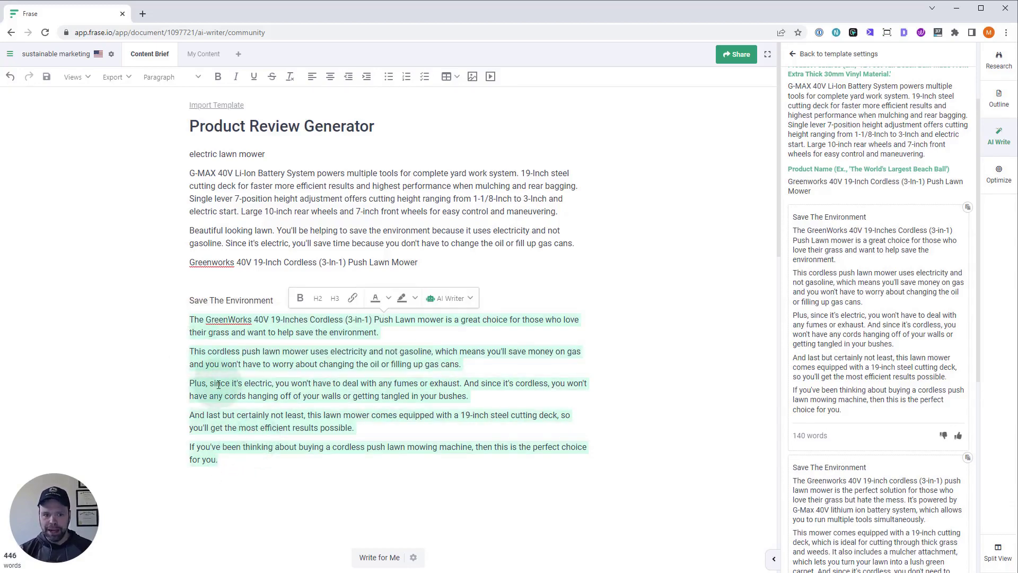
{"action": "mouse_move", "coordinate": [251, 419]}
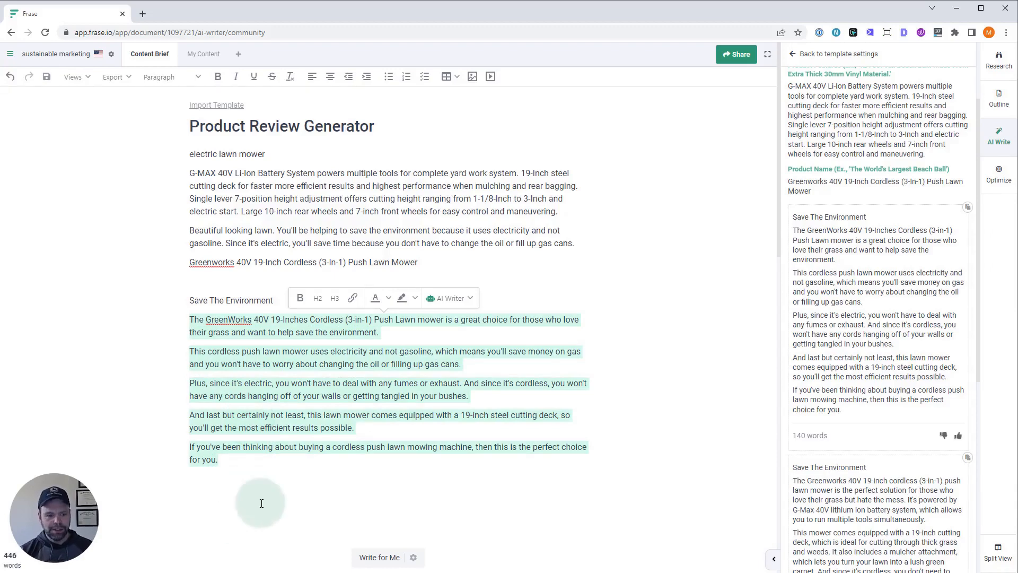
{"action": "mouse_move", "coordinate": [428, 520]}
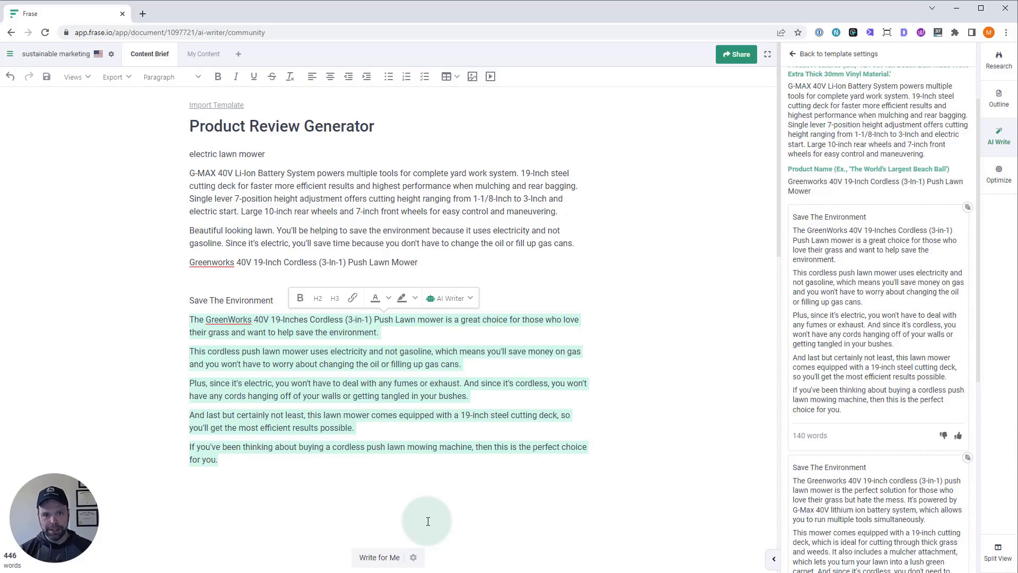
{"action": "mouse_move", "coordinate": [331, 467]}
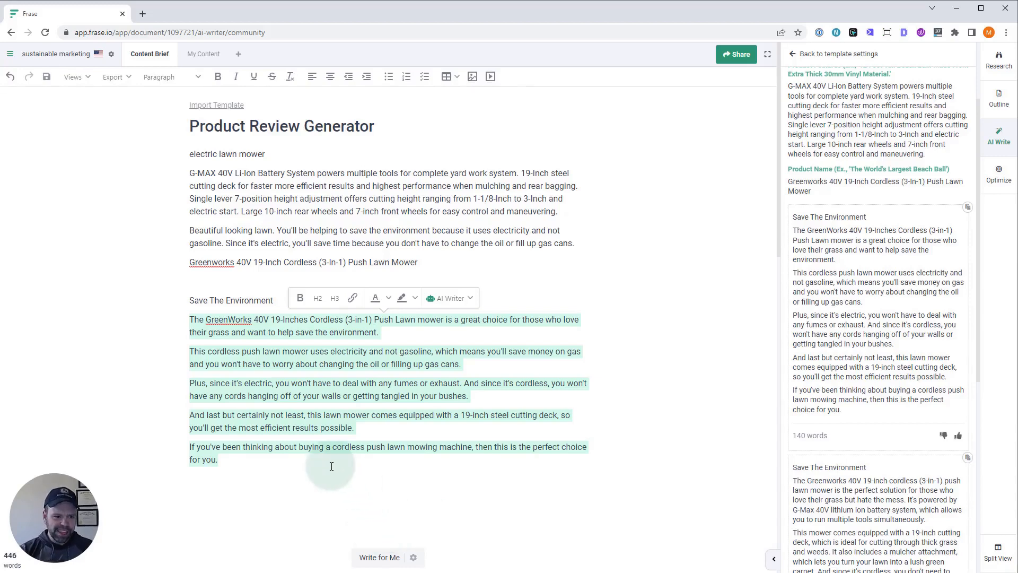
Step: Scroll down to the computer CPU section and select its product line
{"action": "scroll", "scroll_direction": "down", "scroll_amount": 3}
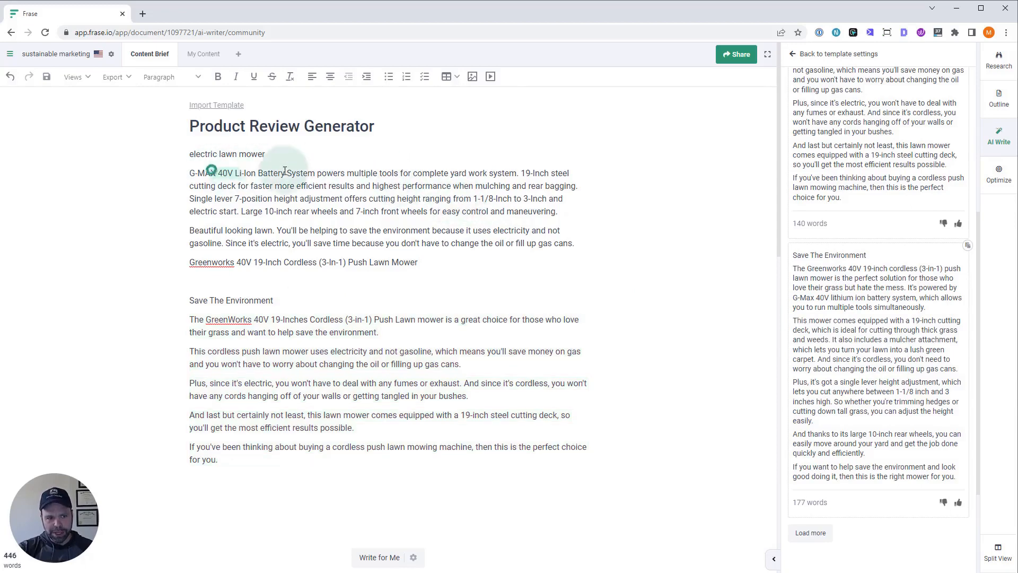
{"action": "left_click_drag", "start_coordinate": [220, 173], "coordinate": [503, 173]}
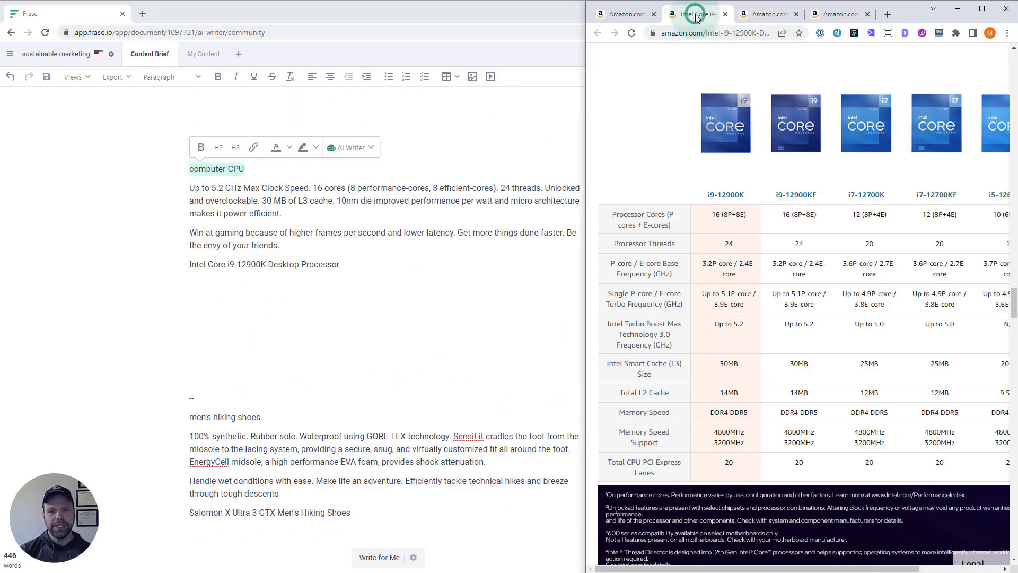
Step: Look over the Intel Core i9-12900K listing and highlight part of its title
{"action": "scroll", "scroll_direction": "down", "scroll_amount": 3}
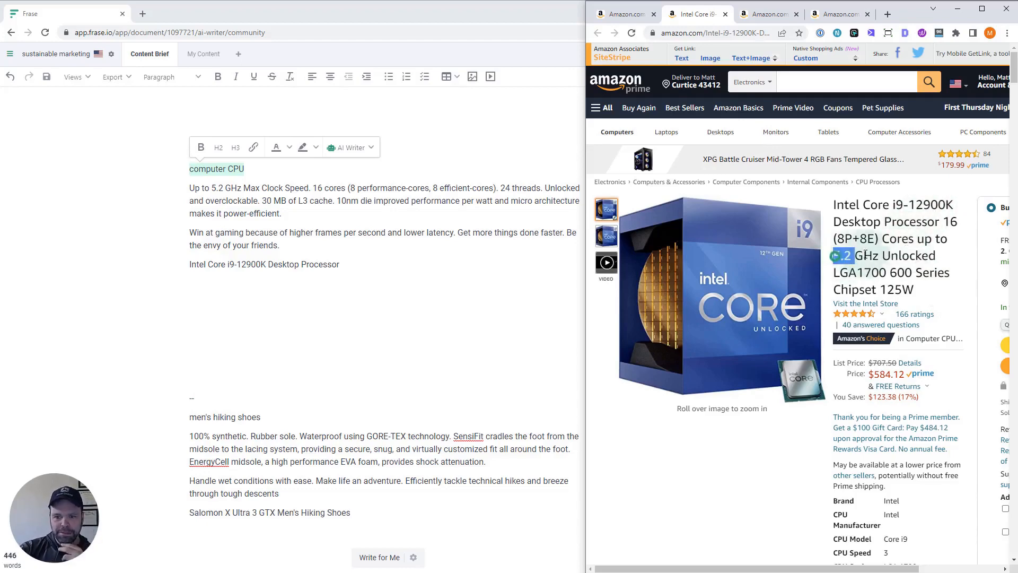
{"action": "double_click", "coordinate": [866, 272]}
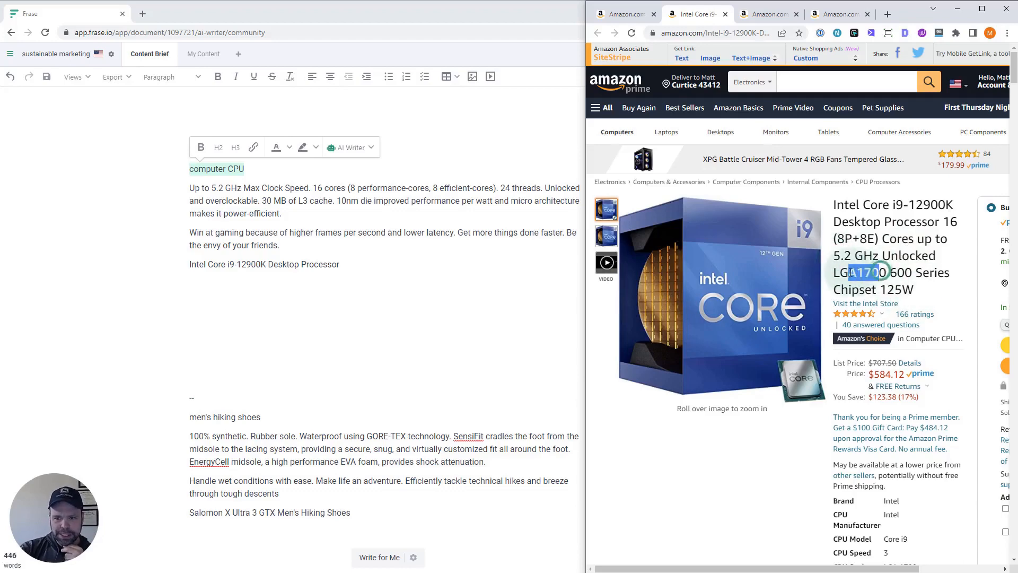
{"action": "scroll", "scroll_direction": "down", "scroll_amount": 3}
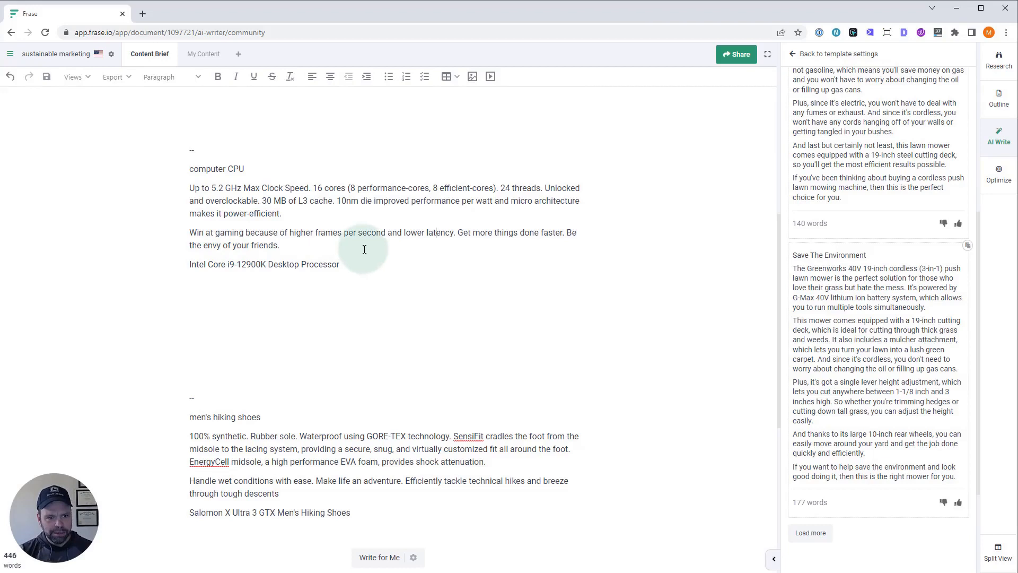
{"action": "mouse_move", "coordinate": [473, 234]}
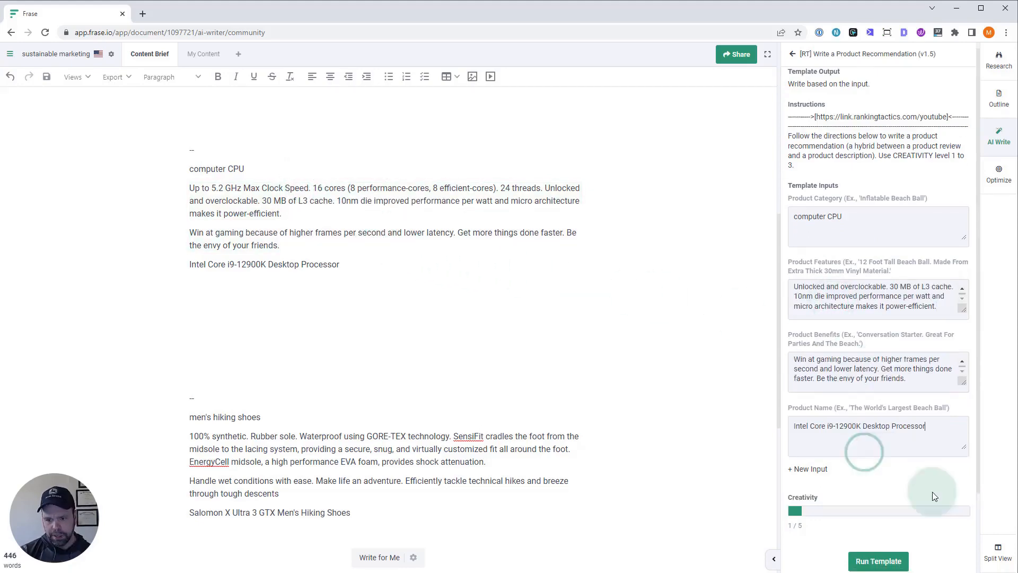
Step: Run the template to generate recommendations for the Intel Core i9-12900K CPU
{"action": "left_click", "coordinate": [878, 560]}
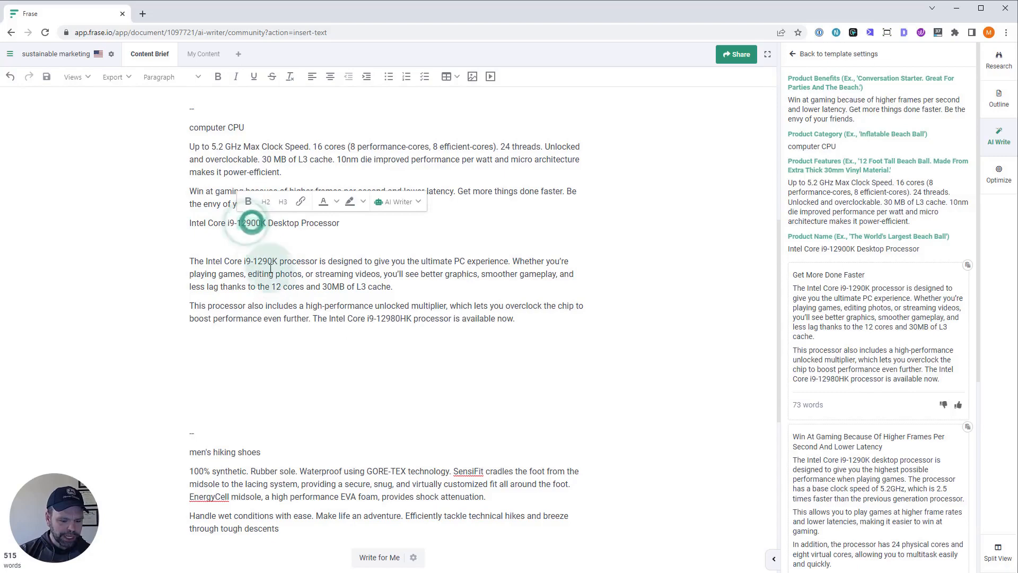
{"action": "left_click", "coordinate": [285, 261]}
{"action": "type", "text": "6"}
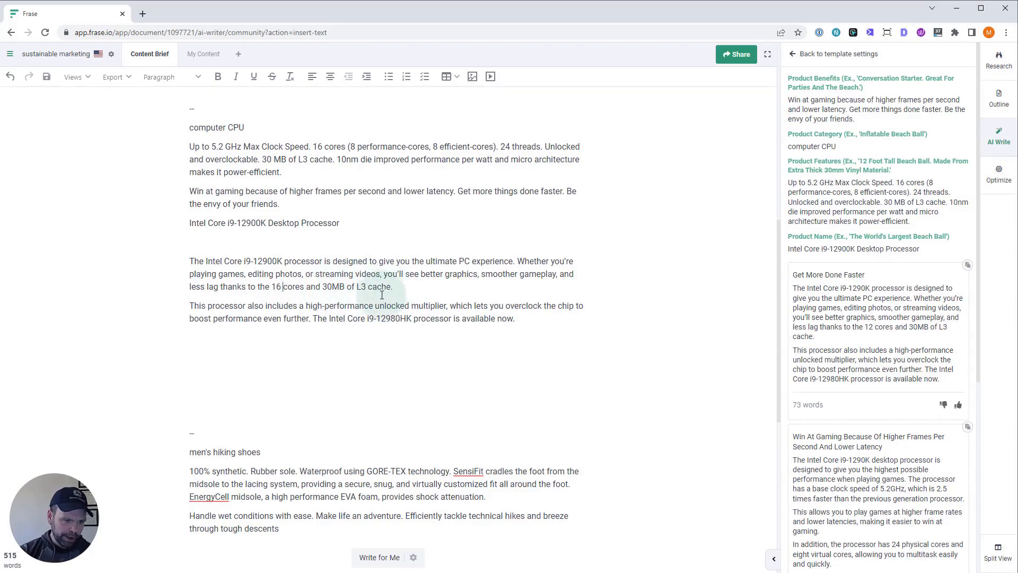
{"action": "mouse_move", "coordinate": [425, 310]}
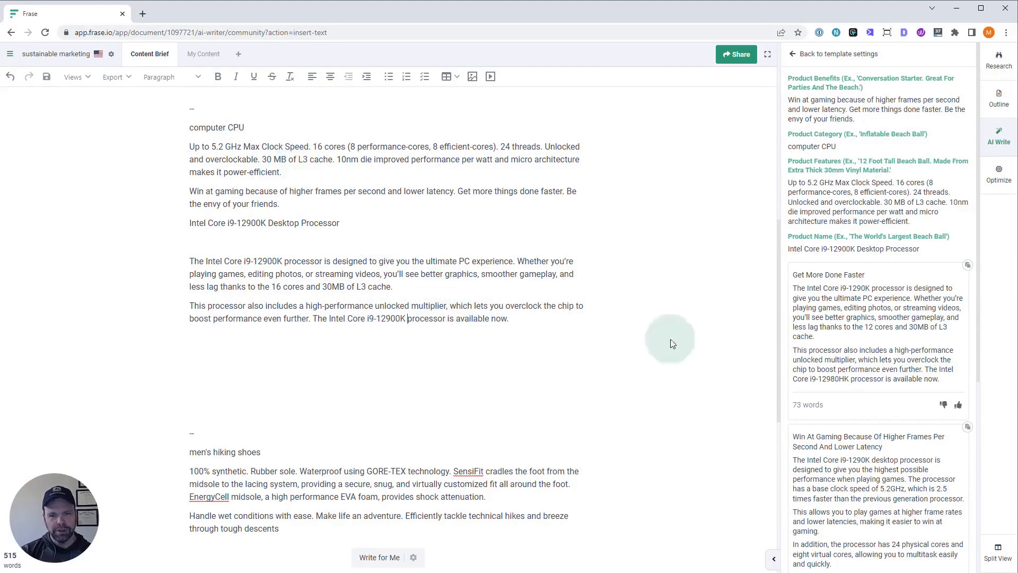
{"action": "left_click_drag", "start_coordinate": [189, 261], "coordinate": [509, 318]}
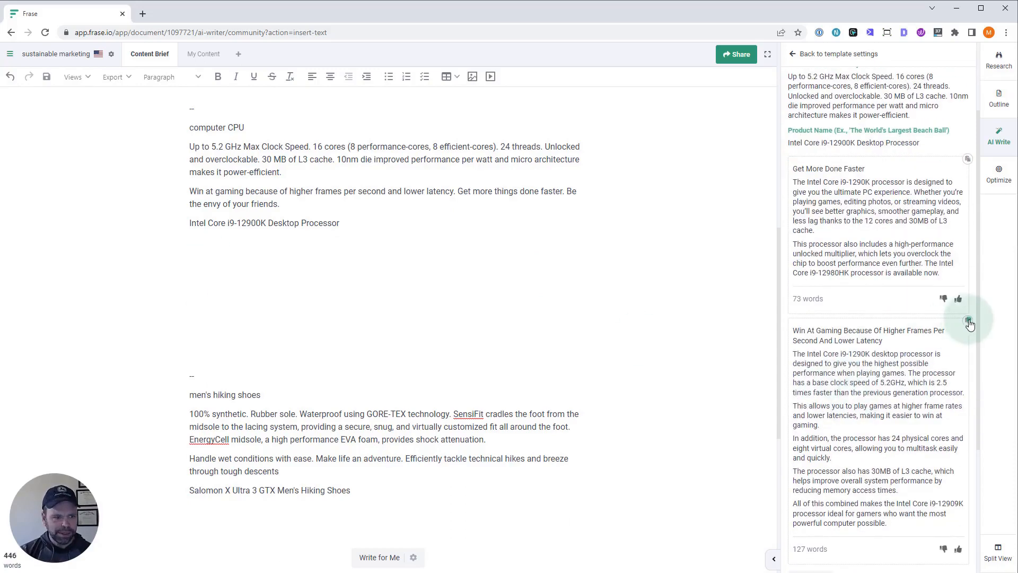
Step: Insert the 'Win At Gaming' recommendation below the CPU name and correct the core count to 16 physical cores
{"action": "left_click", "coordinate": [969, 323]}
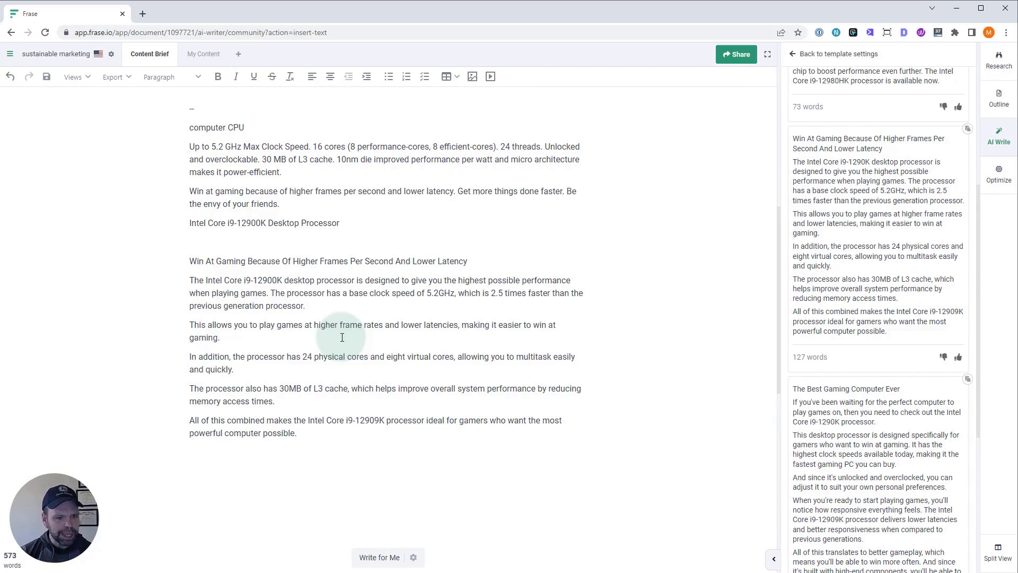
{"action": "left_click", "coordinate": [286, 280]}
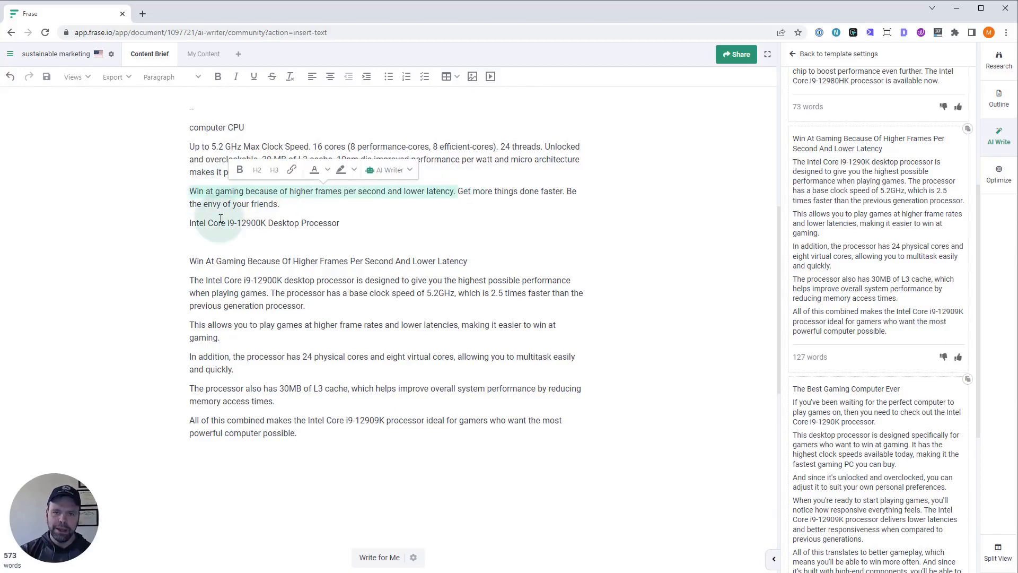
{"action": "mouse_move", "coordinate": [197, 324]}
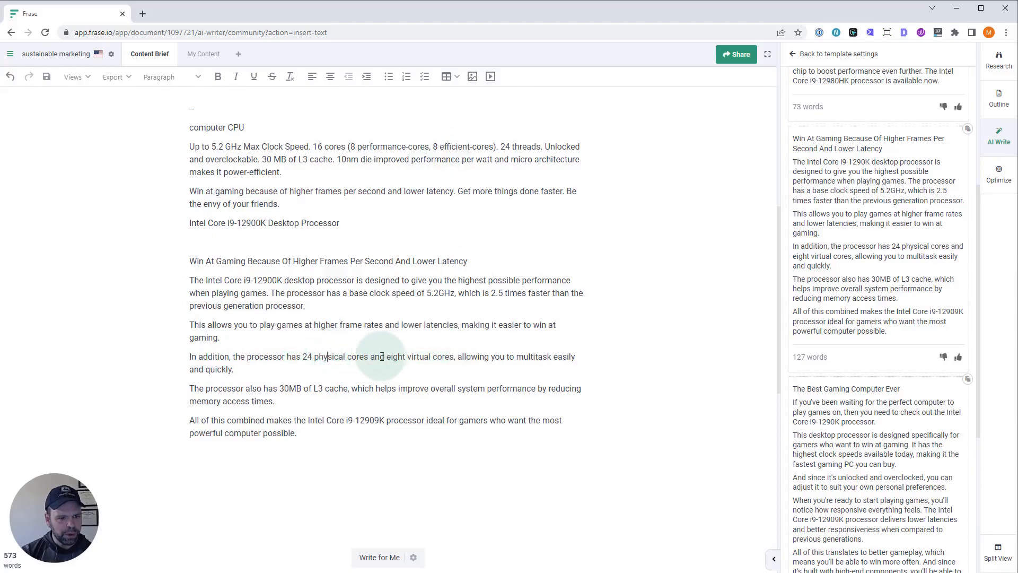
{"action": "left_click_drag", "start_coordinate": [324, 357], "coordinate": [454, 356]}
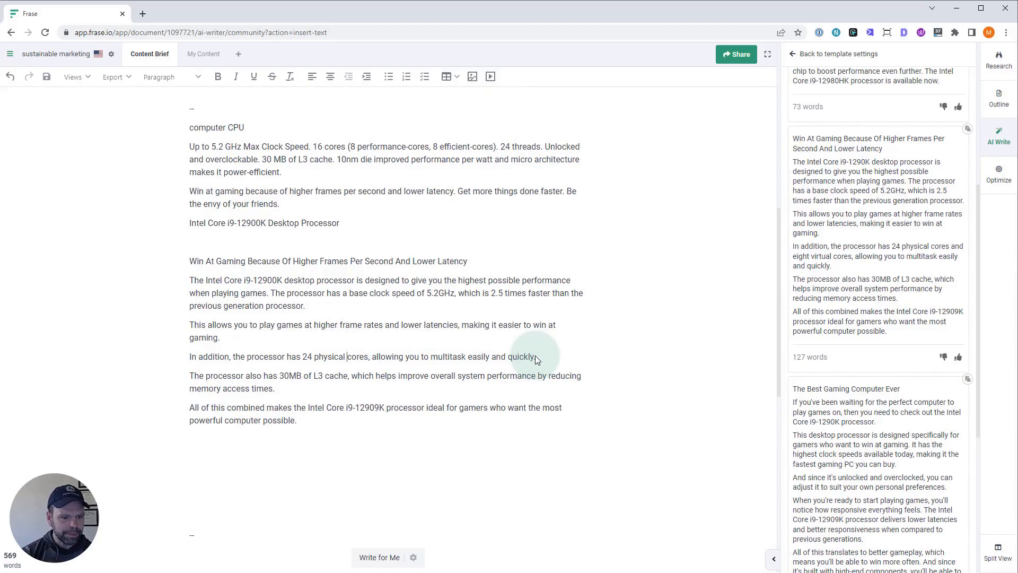
{"action": "key", "text": "Backspace"}
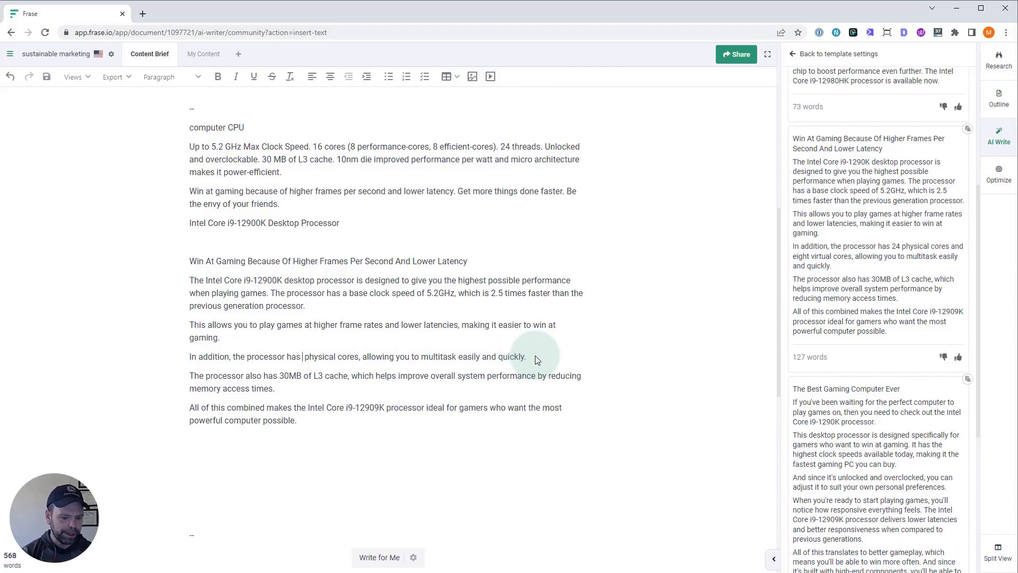
{"action": "type", "text": "16"}
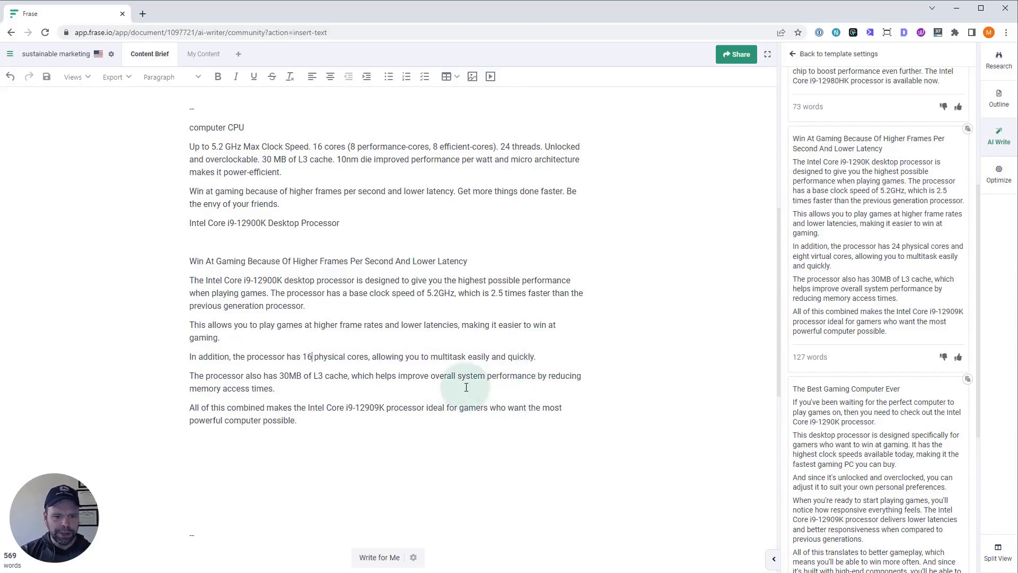
{"action": "mouse_move", "coordinate": [403, 421]}
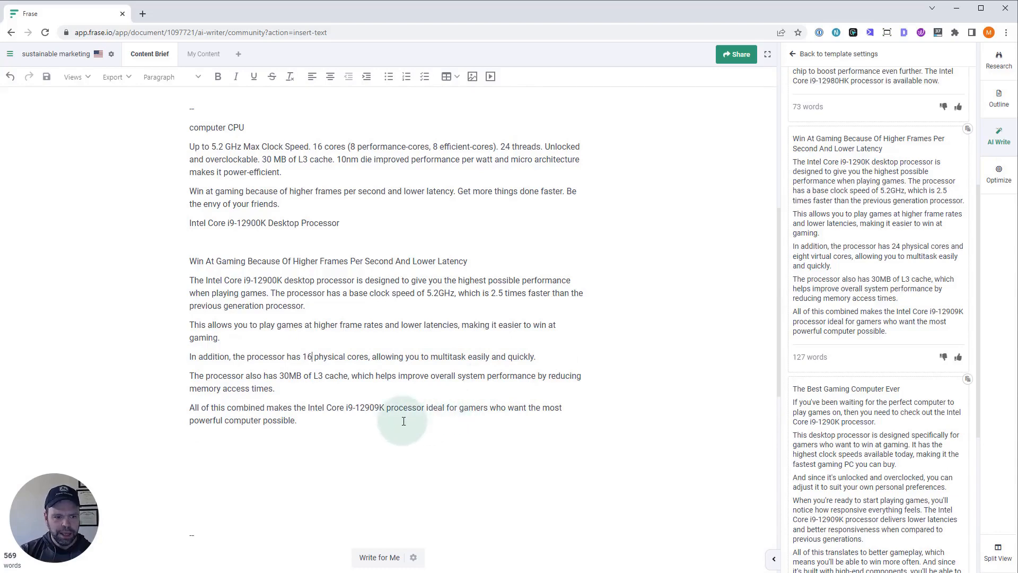
{"action": "mouse_move", "coordinate": [376, 425]}
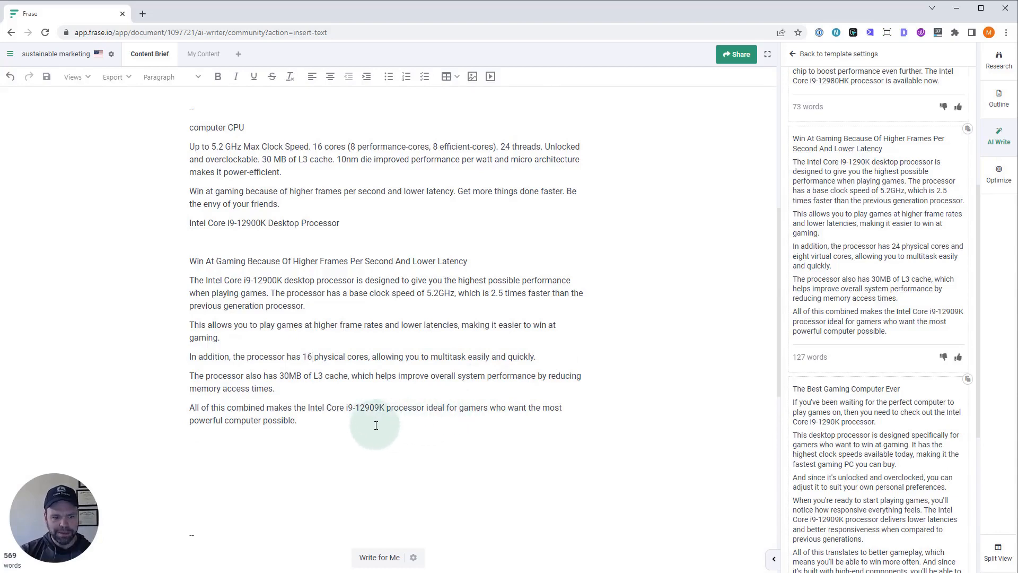
{"action": "mouse_move", "coordinate": [388, 426]}
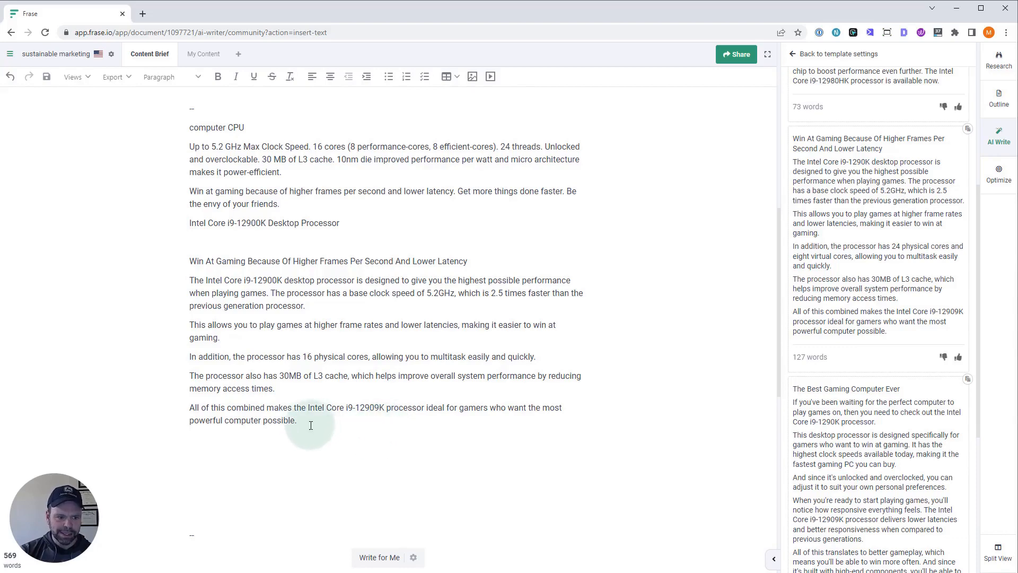
{"action": "mouse_move", "coordinate": [347, 403]}
{"action": "type", "text": "0"}
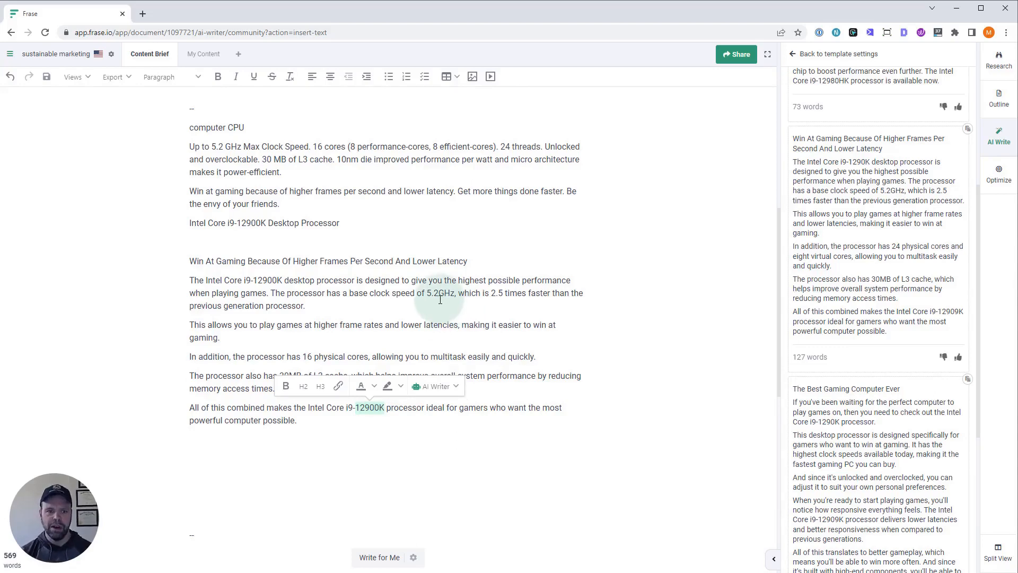
{"action": "scroll", "scroll_direction": "down", "scroll_amount": 3}
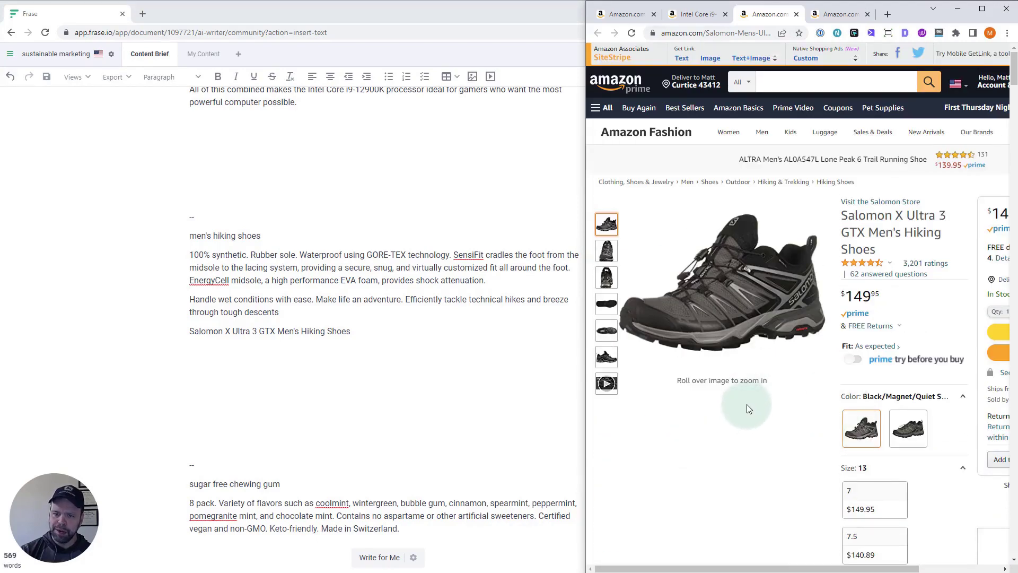
Step: Review the Salomon X Ultra 3 GTX hiking shoes listing on Amazon, including its other colour option
{"action": "left_click", "coordinate": [907, 427]}
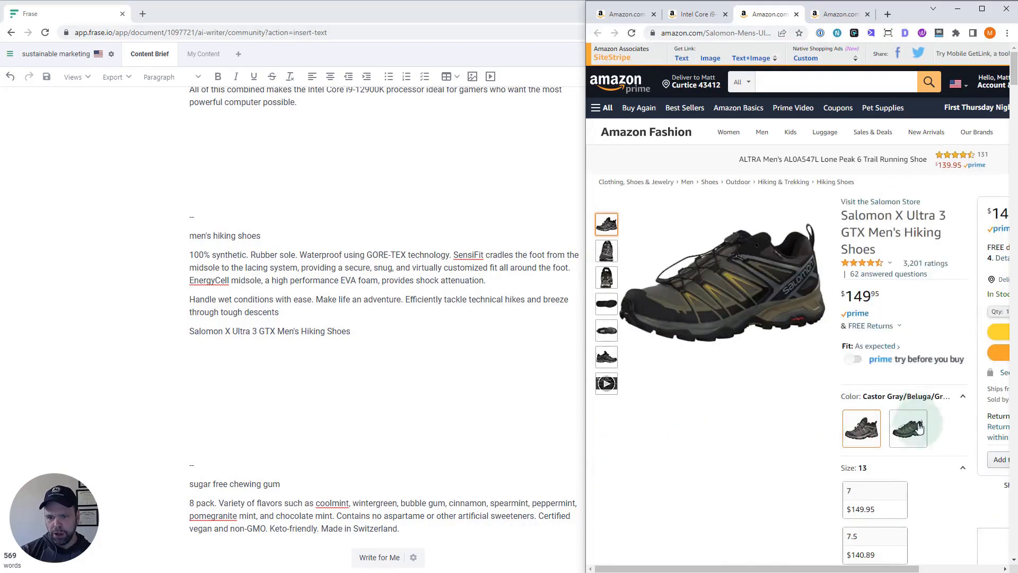
{"action": "scroll", "scroll_direction": "down", "scroll_amount": 3}
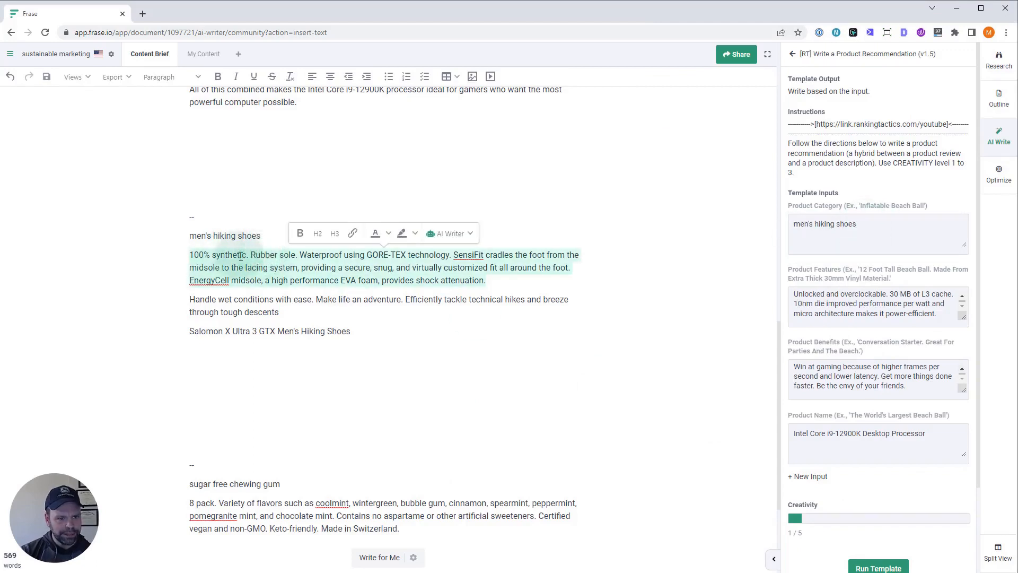
{"action": "mouse_move", "coordinate": [418, 257]}
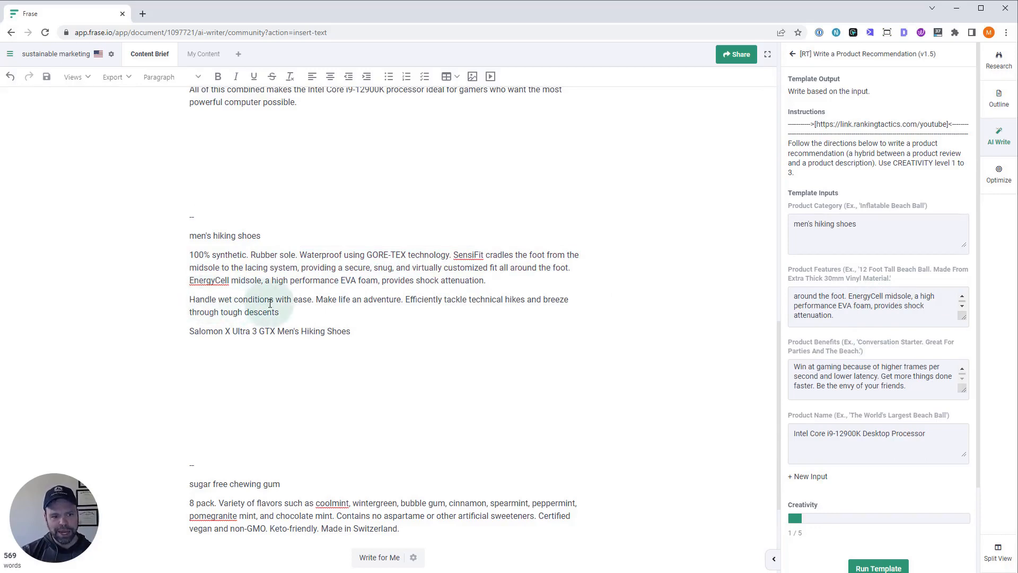
{"action": "mouse_move", "coordinate": [356, 297]}
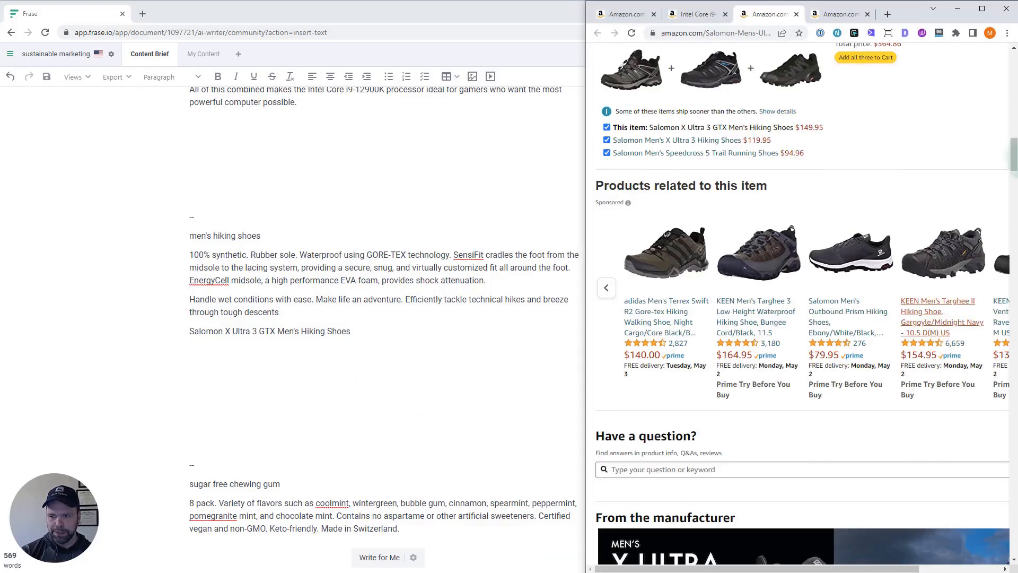
{"action": "scroll", "scroll_direction": "down", "scroll_amount": 3}
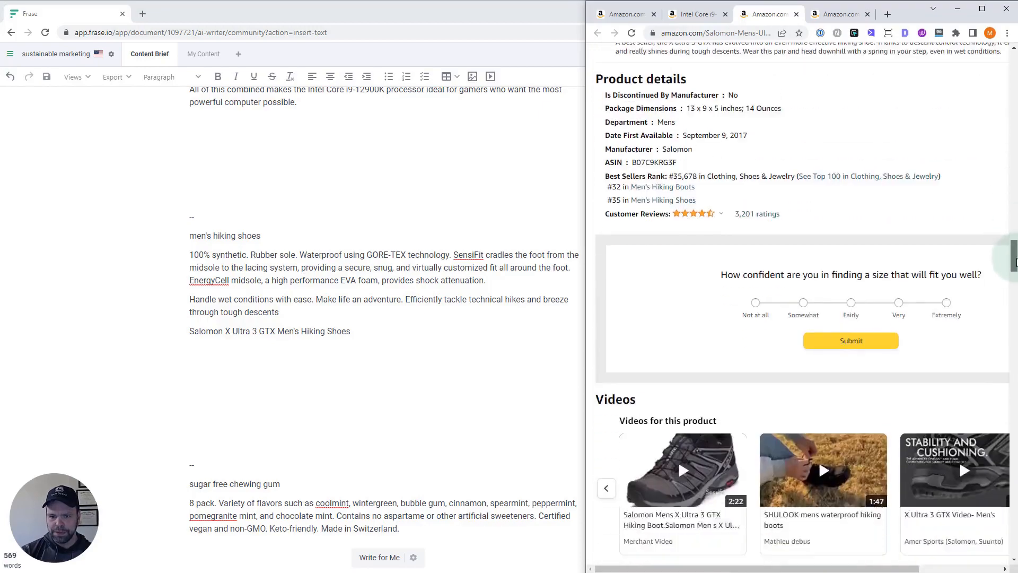
{"action": "scroll", "scroll_direction": "down", "scroll_amount": 3}
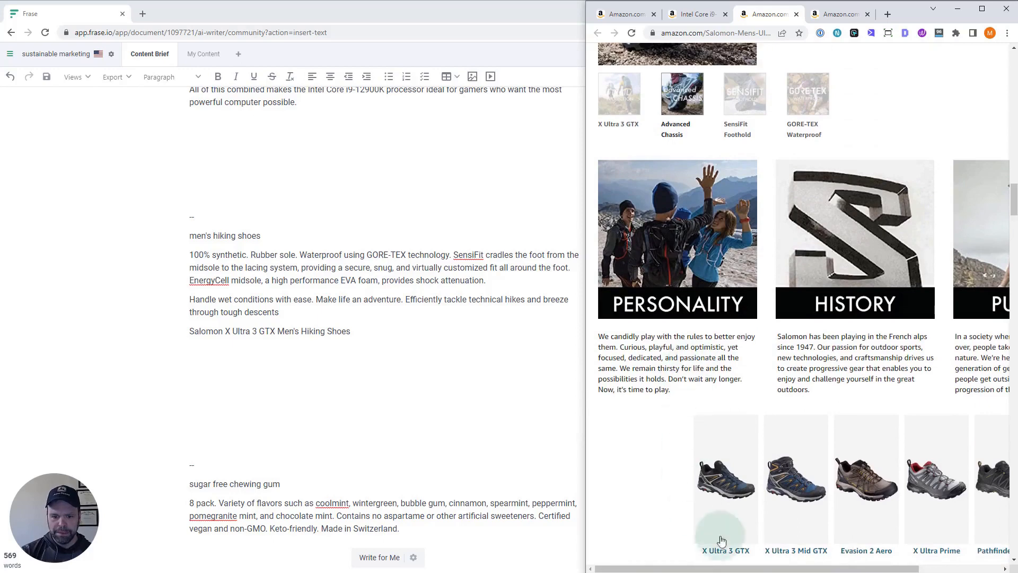
{"action": "scroll", "scroll_direction": "right", "scroll_amount": 3}
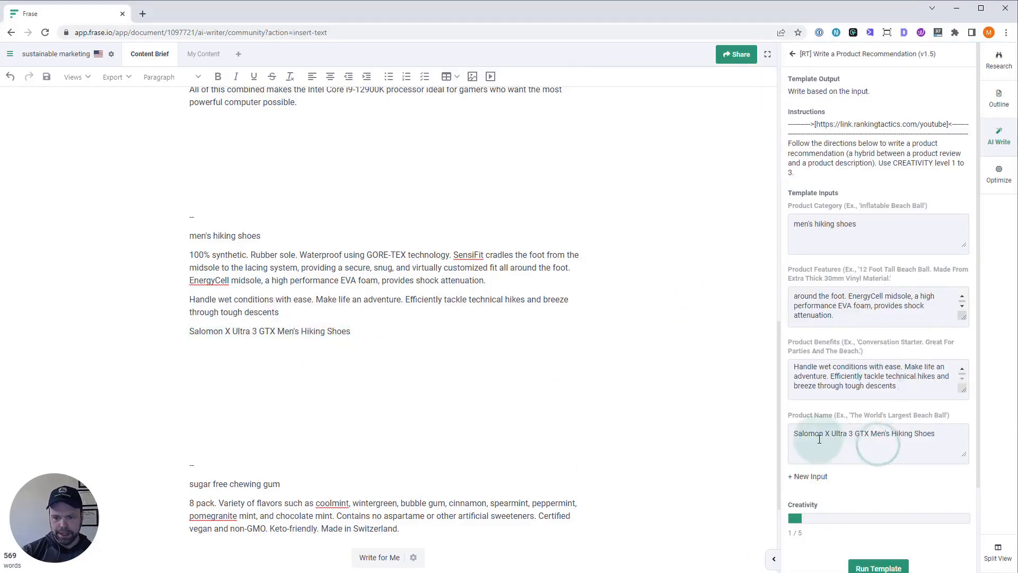
Step: Set 'Salomon X Ultra 3 GTX Men's Hiking Shoes' as the template's Product Name
{"action": "left_click", "coordinate": [871, 443]}
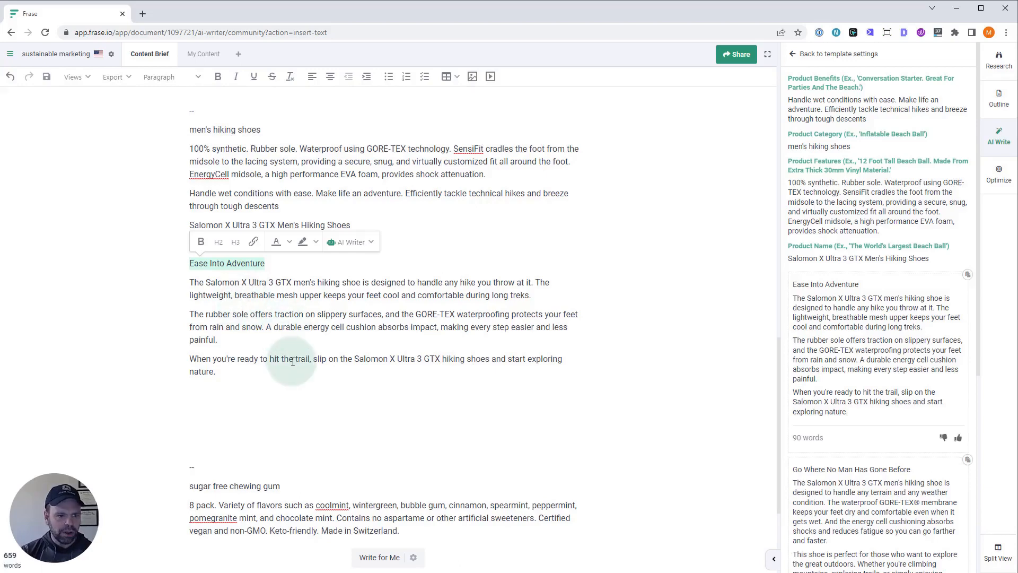
{"action": "mouse_move", "coordinate": [409, 282]}
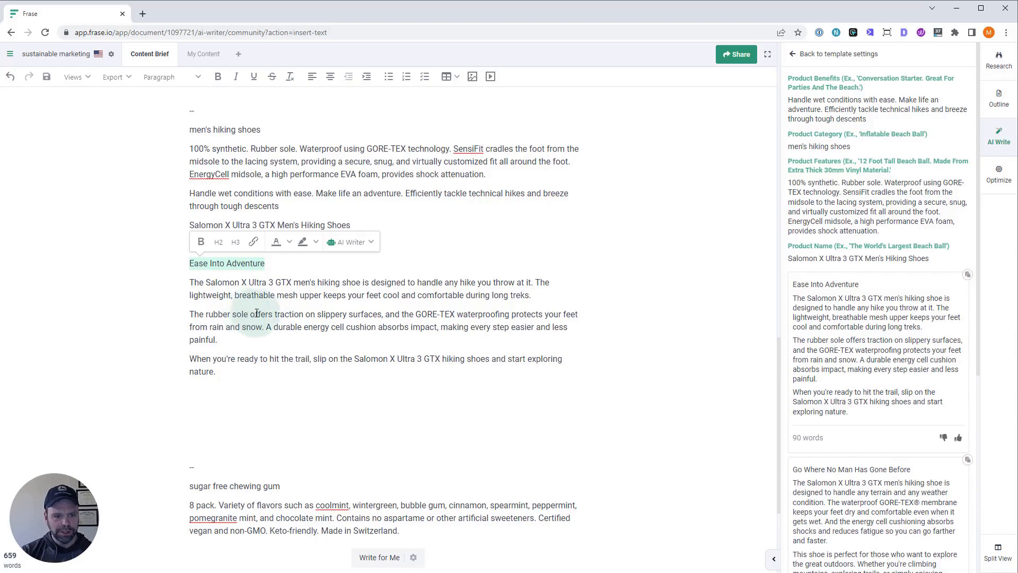
{"action": "mouse_move", "coordinate": [289, 316]}
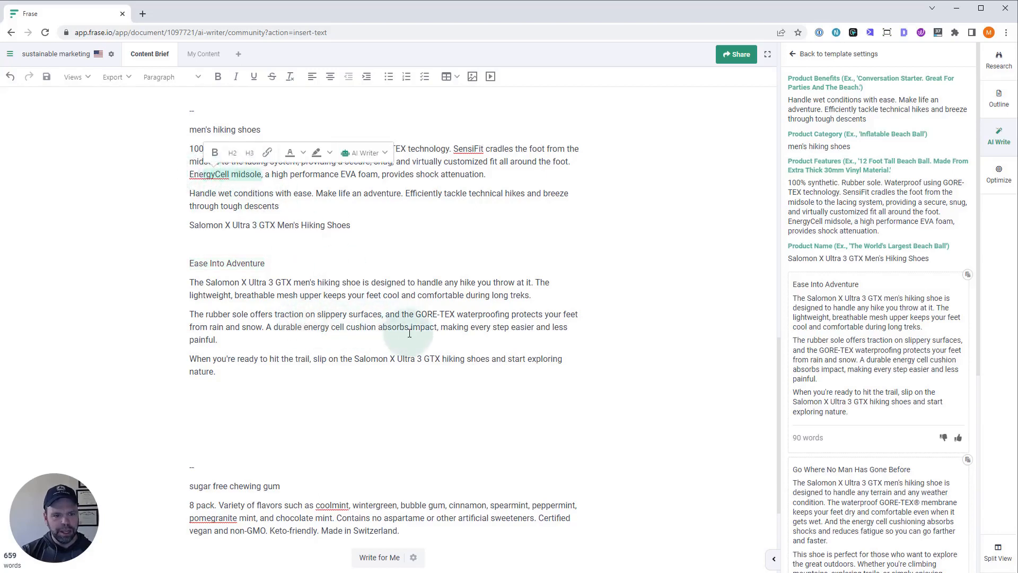
{"action": "mouse_move", "coordinate": [420, 332]}
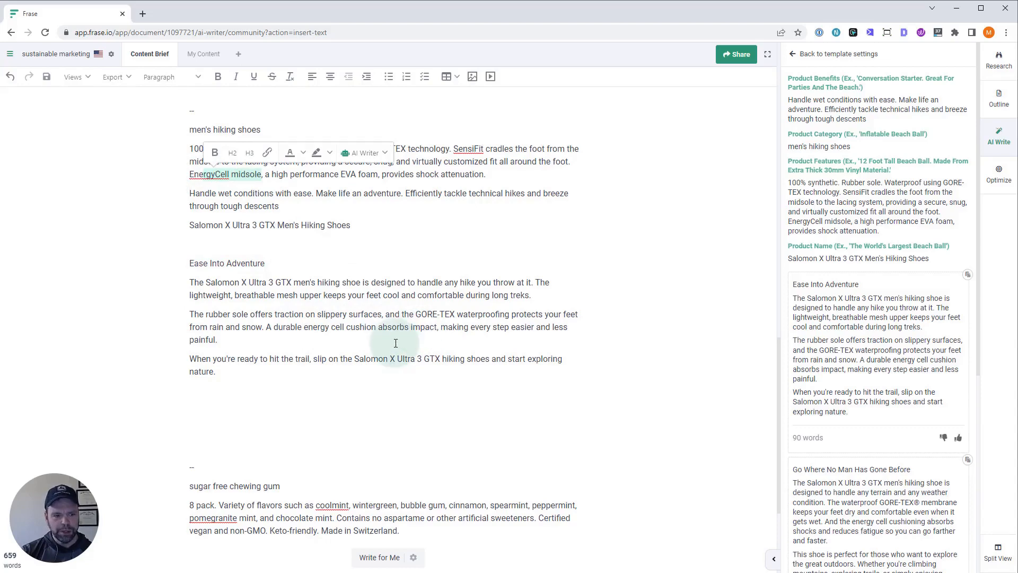
{"action": "mouse_move", "coordinate": [412, 357]}
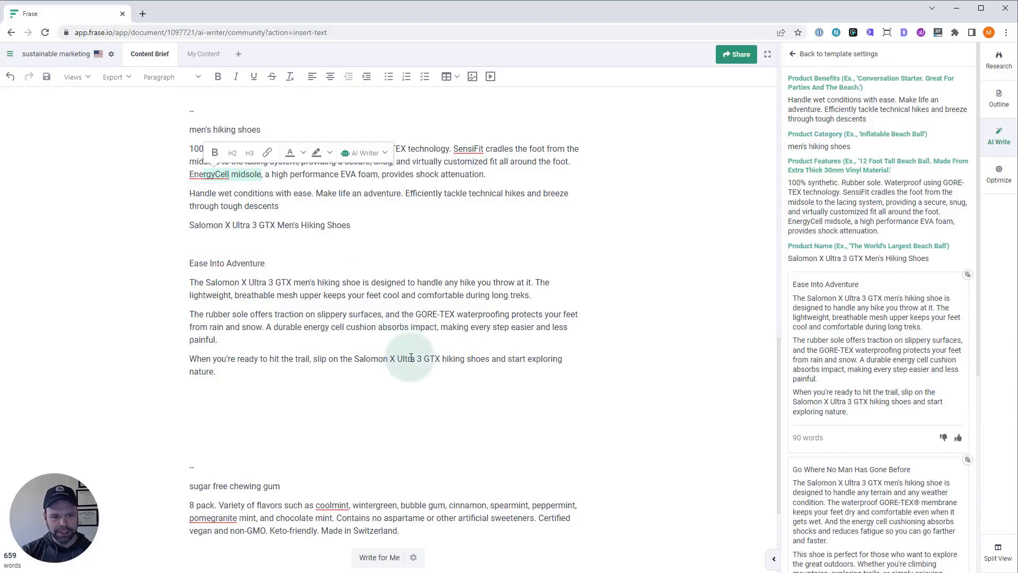
{"action": "mouse_move", "coordinate": [462, 363]}
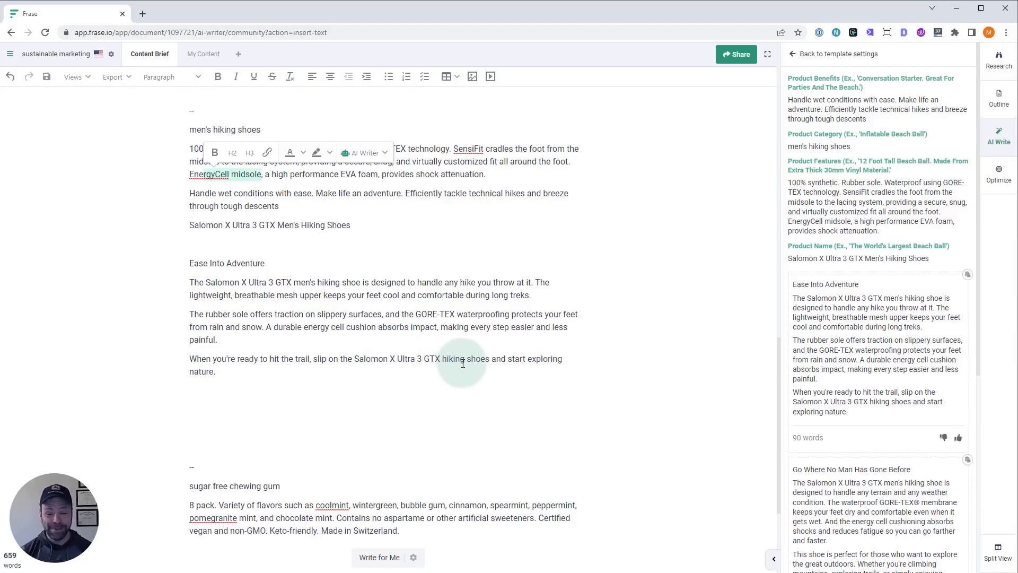
Step: Scroll the document down to the sugar-free chewing gum entry
{"action": "scroll", "scroll_direction": "down", "scroll_amount": 3}
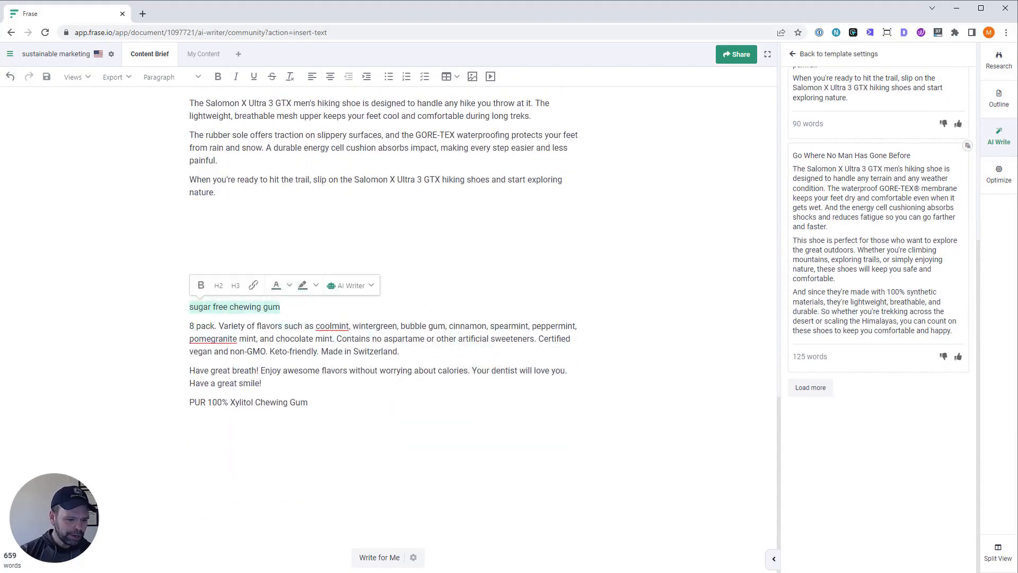
Step: Switch to the Amazon tab showing the PUR 100% Xylitol Chewing Gum listing and review it
{"action": "left_click", "coordinate": [834, 13]}
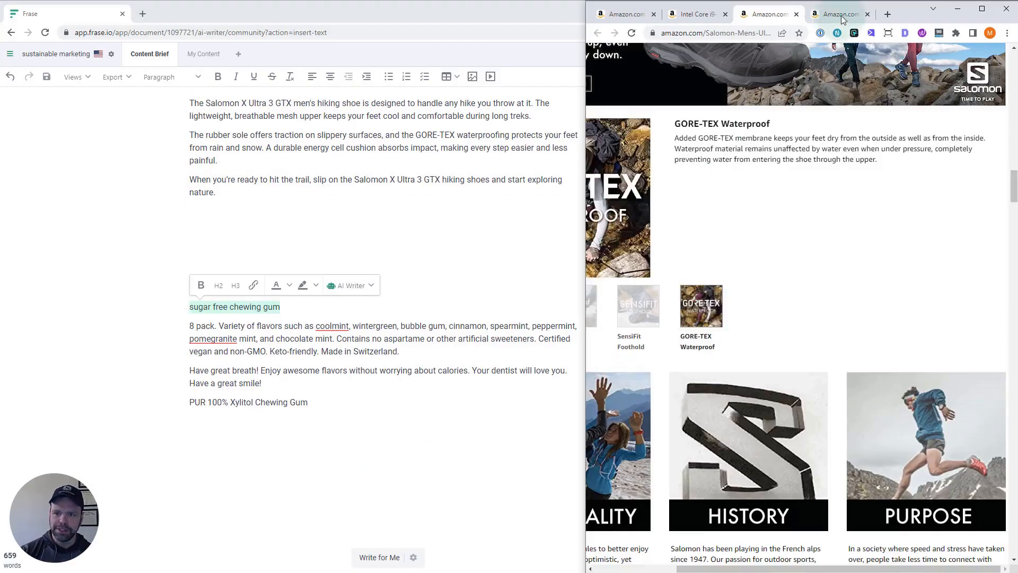
{"action": "left_click", "coordinate": [841, 14]}
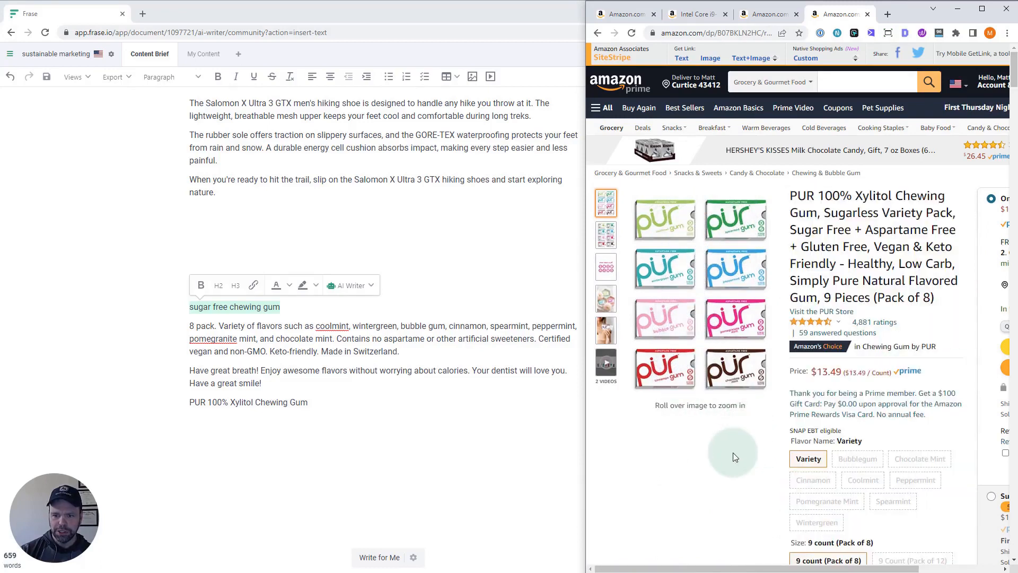
{"action": "scroll", "scroll_direction": "down", "scroll_amount": 3}
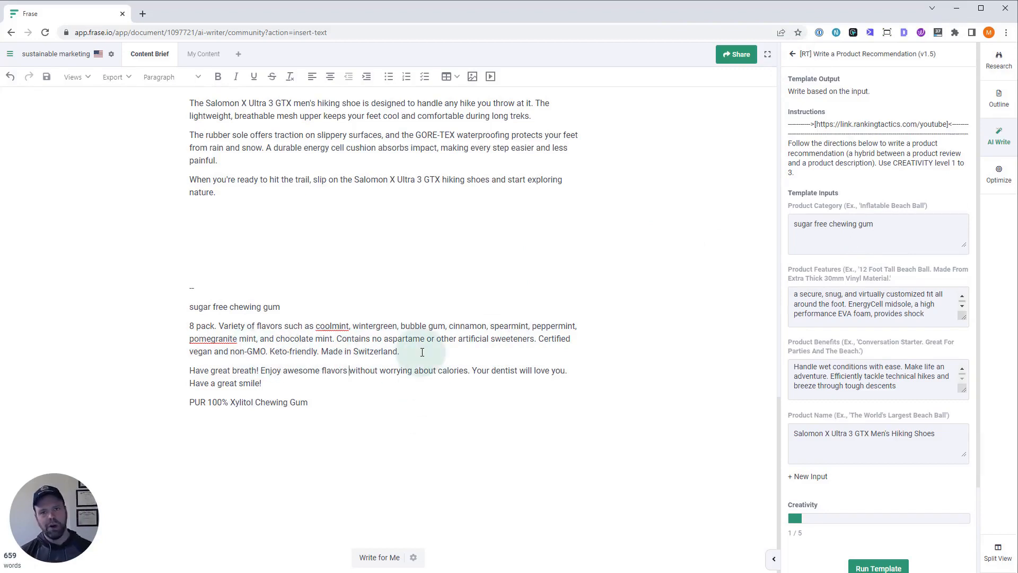
Step: Replace the template fields with the gum's features, benefits and 'PUR 100% Xylitol Chewing Gum' name, then generate recommendations
{"action": "left_click_drag", "start_coordinate": [794, 294], "coordinate": [914, 313]}
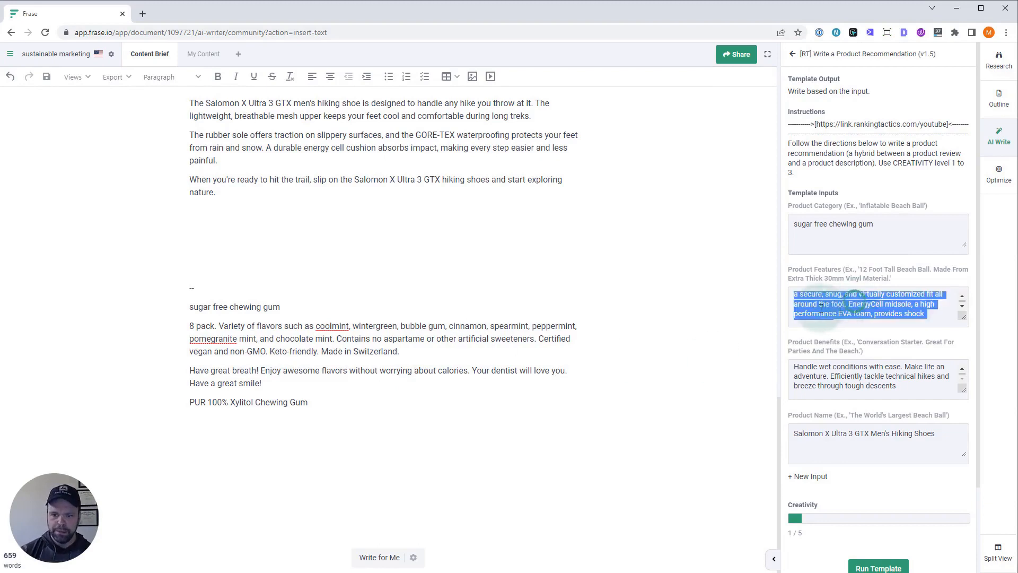
{"action": "left_click_drag", "start_coordinate": [189, 370], "coordinate": [266, 383]}
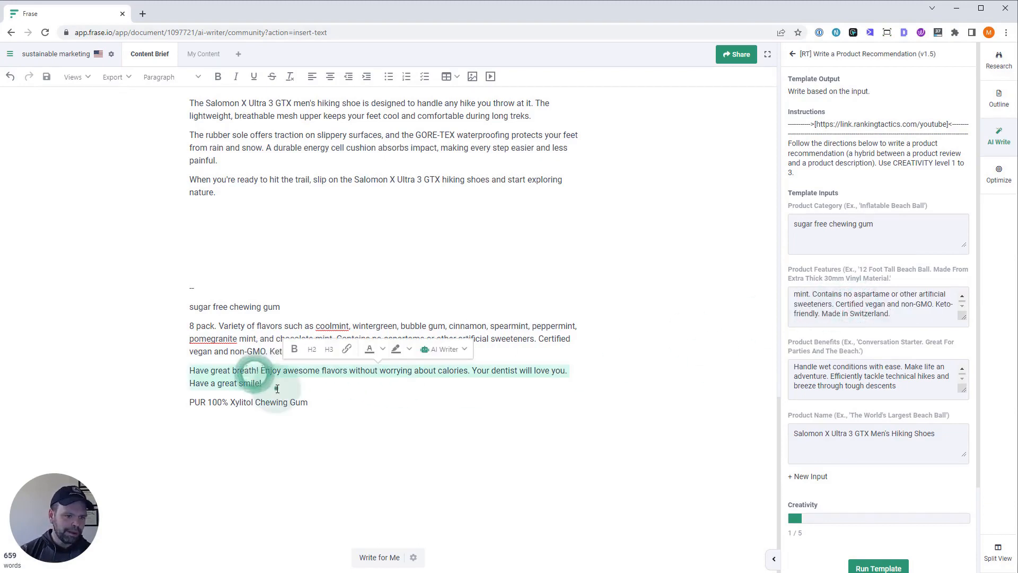
{"action": "left_click", "coordinate": [296, 386]}
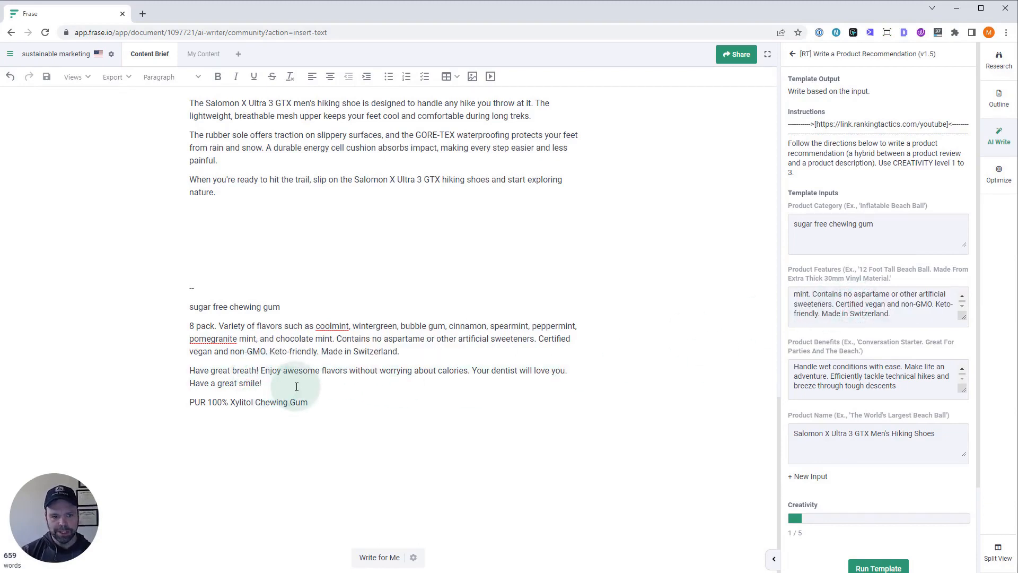
{"action": "mouse_move", "coordinate": [509, 370]}
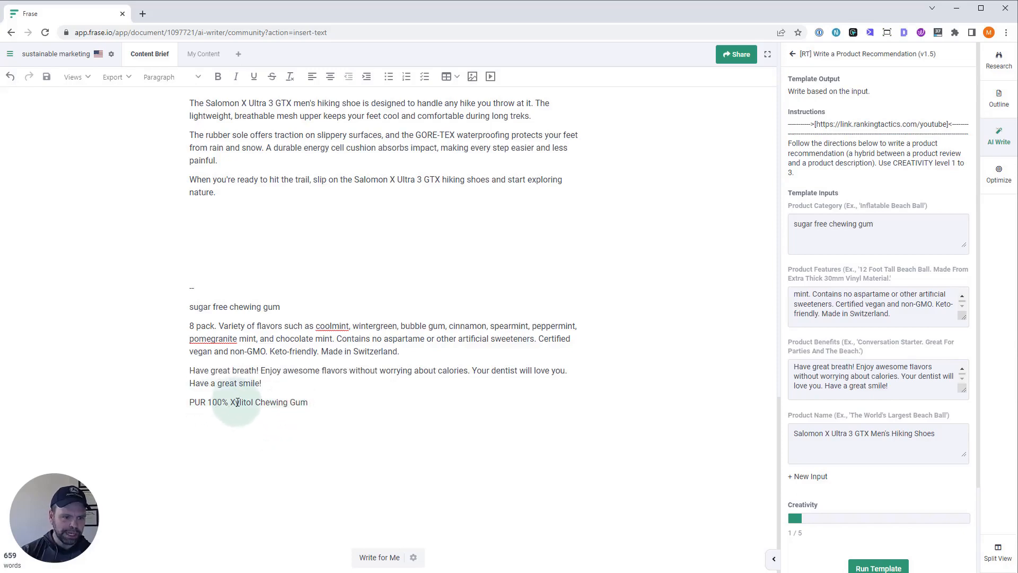
{"action": "type", "text": "PUR 100% Xylitol Chewing Gum"}
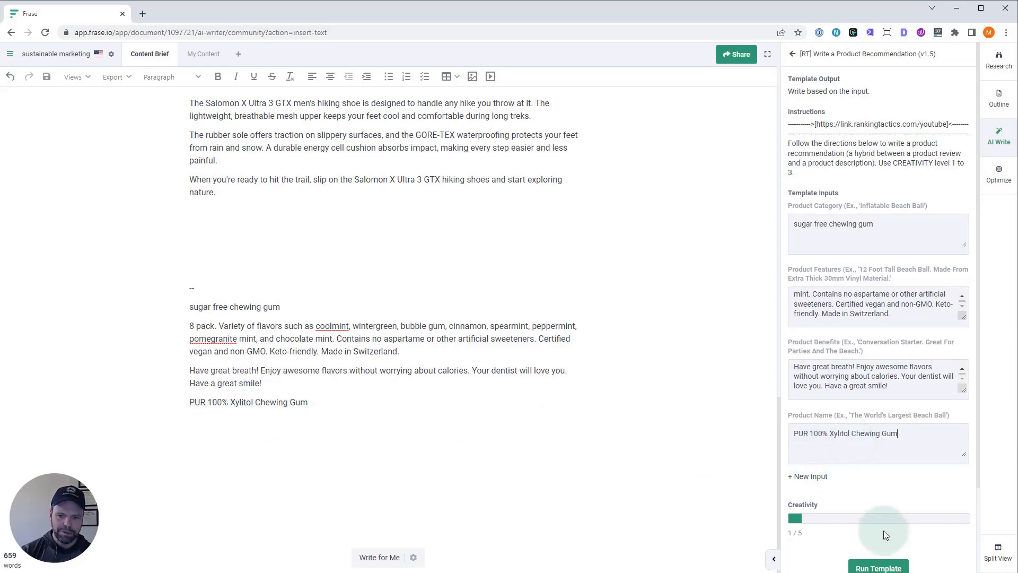
{"action": "left_click", "coordinate": [878, 567]}
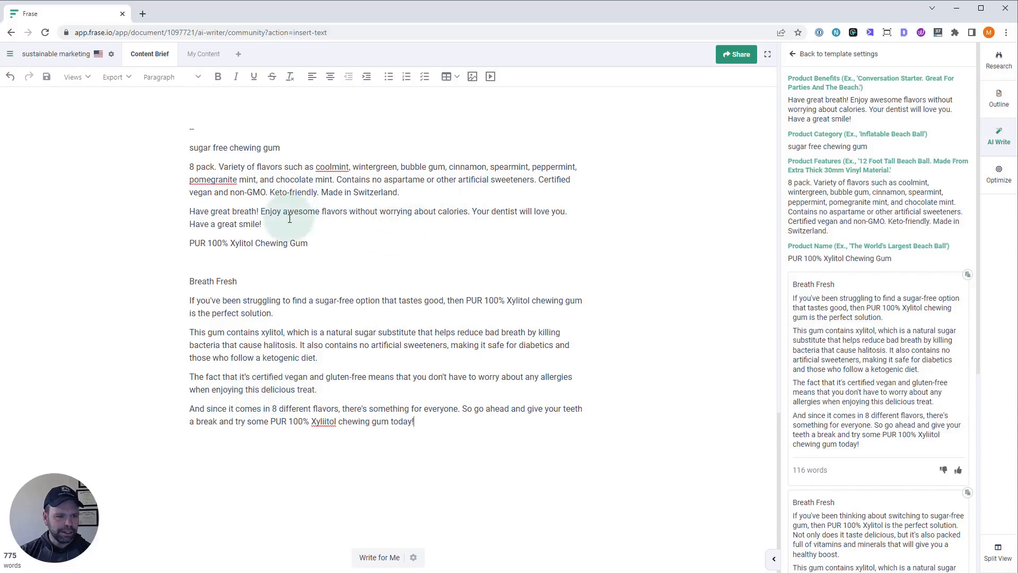
{"action": "mouse_move", "coordinate": [273, 319]}
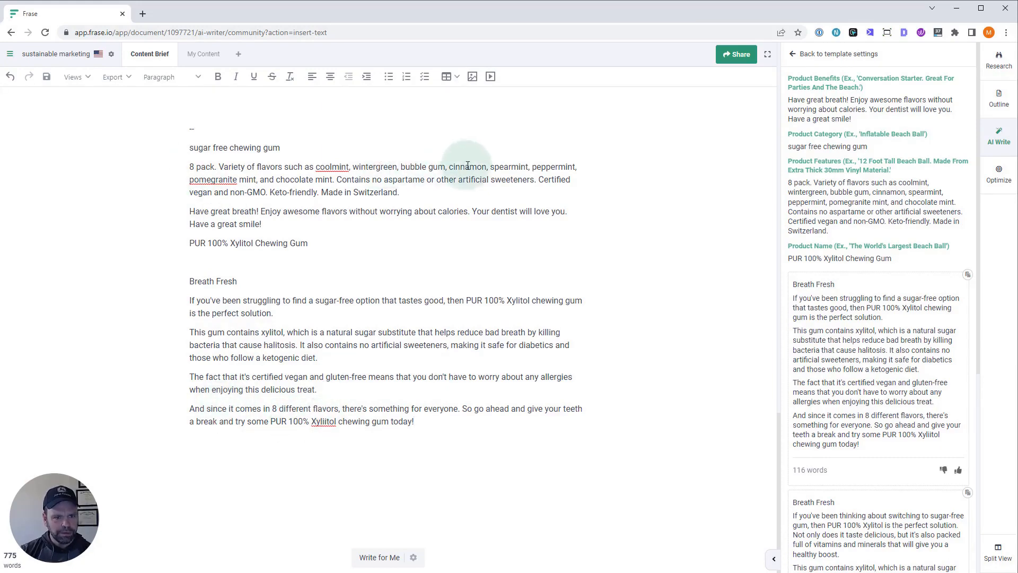
{"action": "mouse_move", "coordinate": [352, 471]}
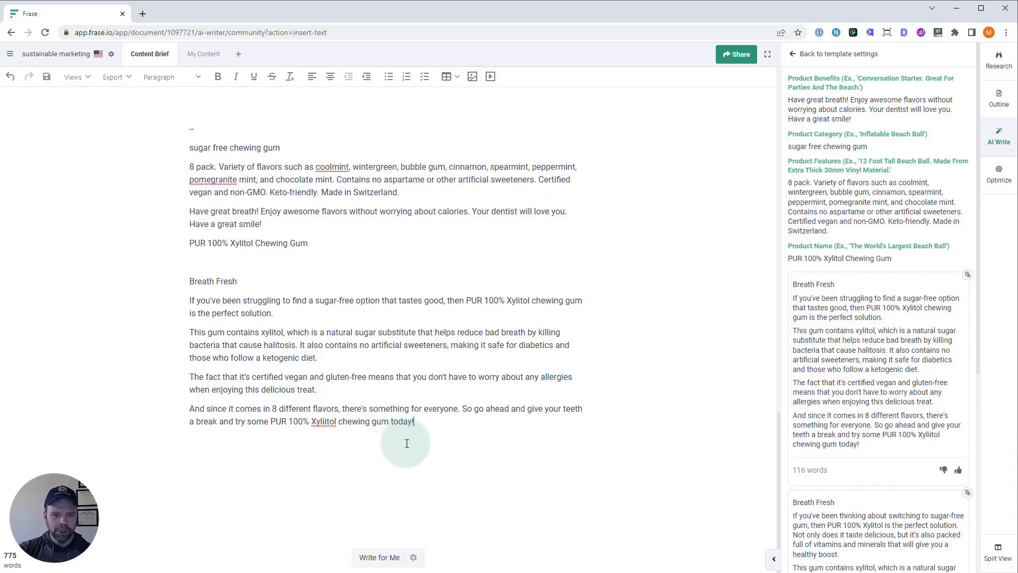
{"action": "mouse_move", "coordinate": [438, 437]}
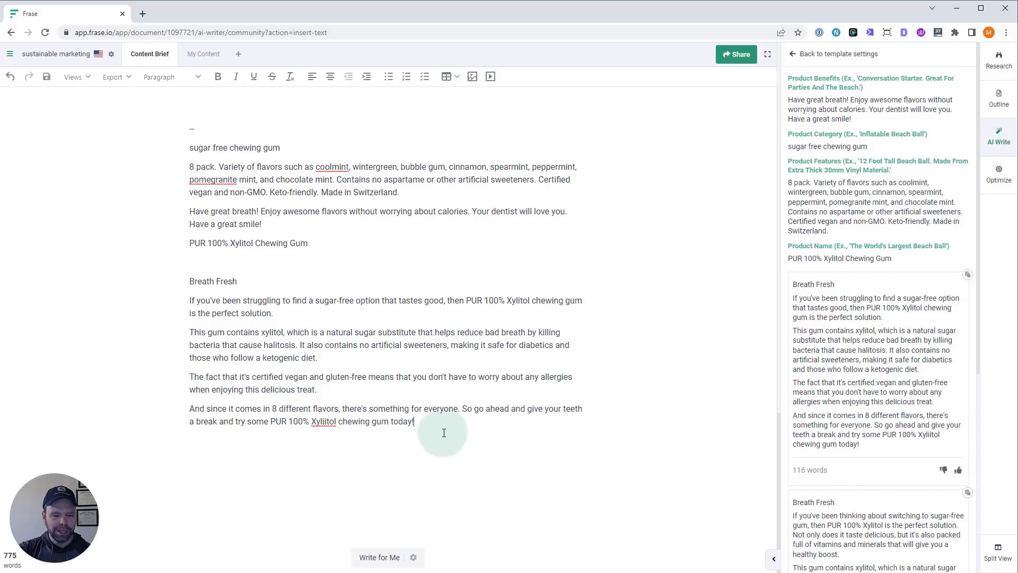
{"action": "mouse_move", "coordinate": [447, 421]}
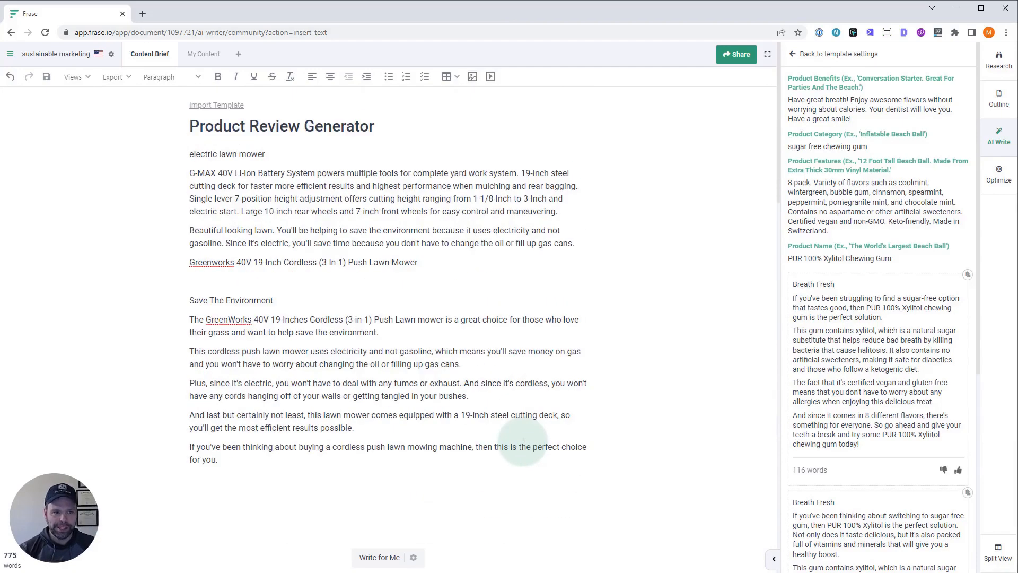
{"action": "scroll", "scroll_direction": "down", "scroll_amount": 3}
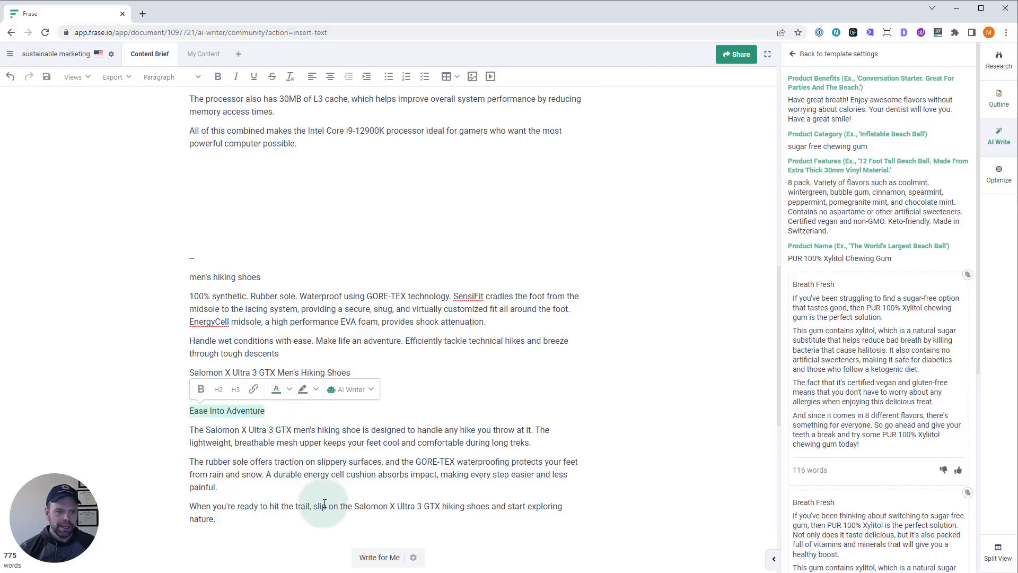
{"action": "mouse_move", "coordinate": [388, 519]}
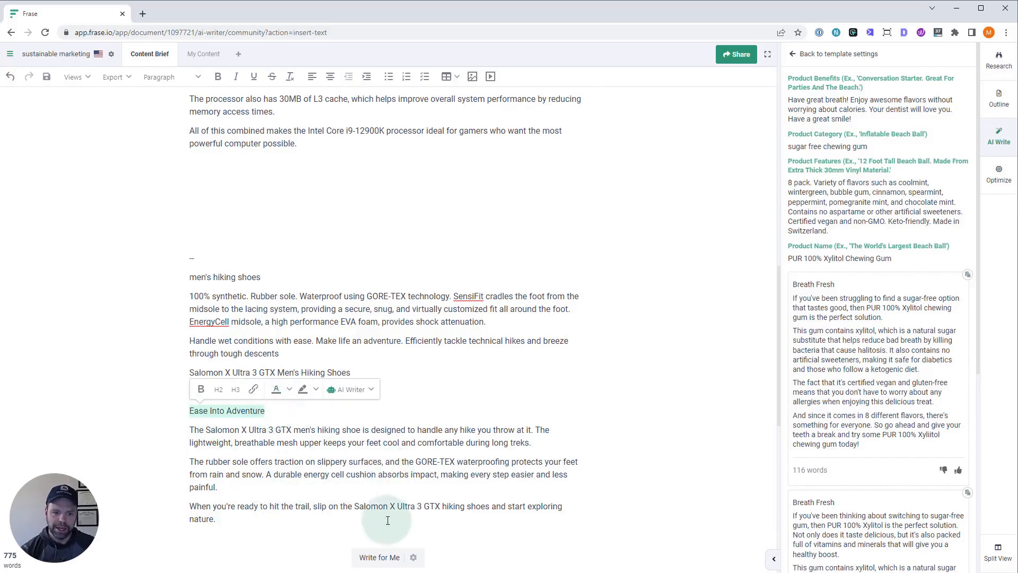
{"action": "scroll", "scroll_direction": "down", "scroll_amount": 3}
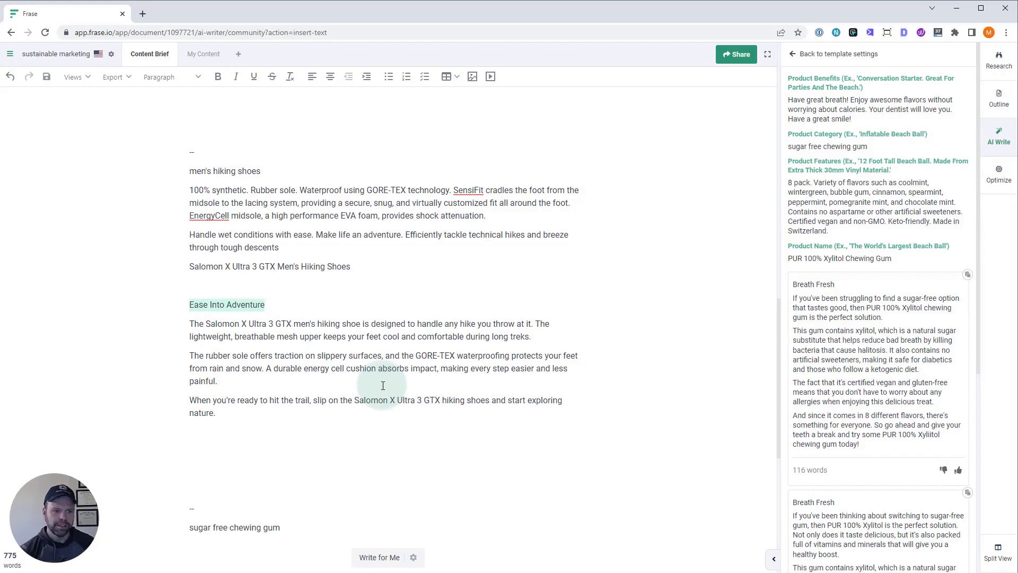
{"action": "mouse_move", "coordinate": [201, 216]}
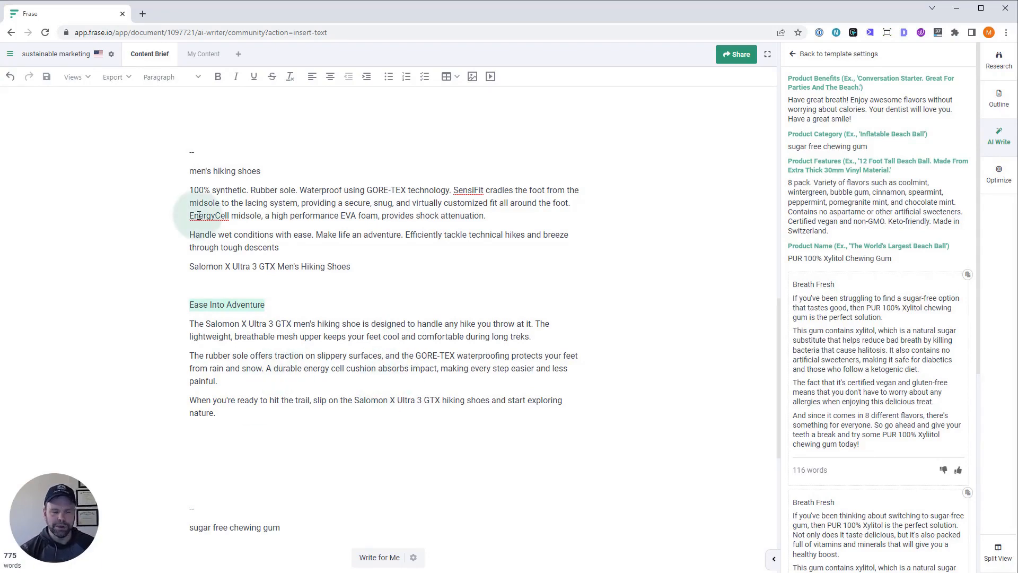